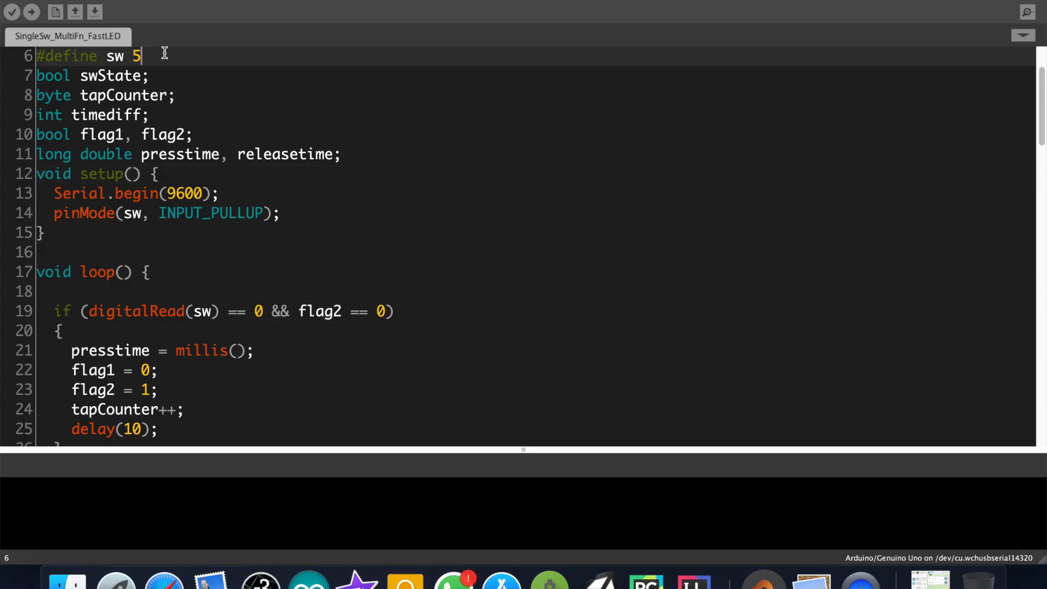
Comment the switch pin, the switch-state flag and the press-count variable
{"action": "type", "text": "//"}
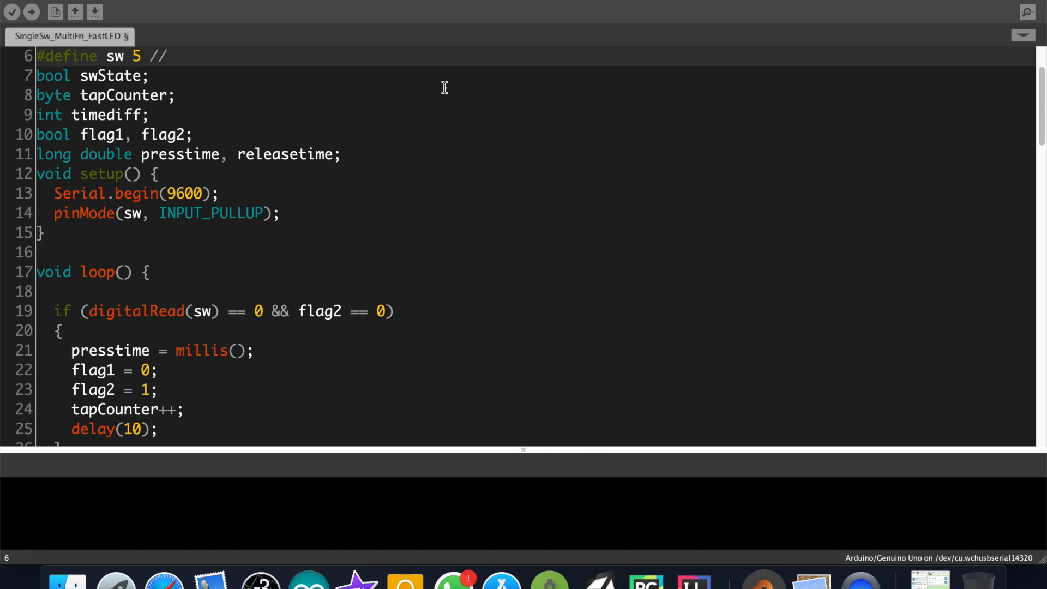
{"action": "type", "text": "pin at push sw is conn"}
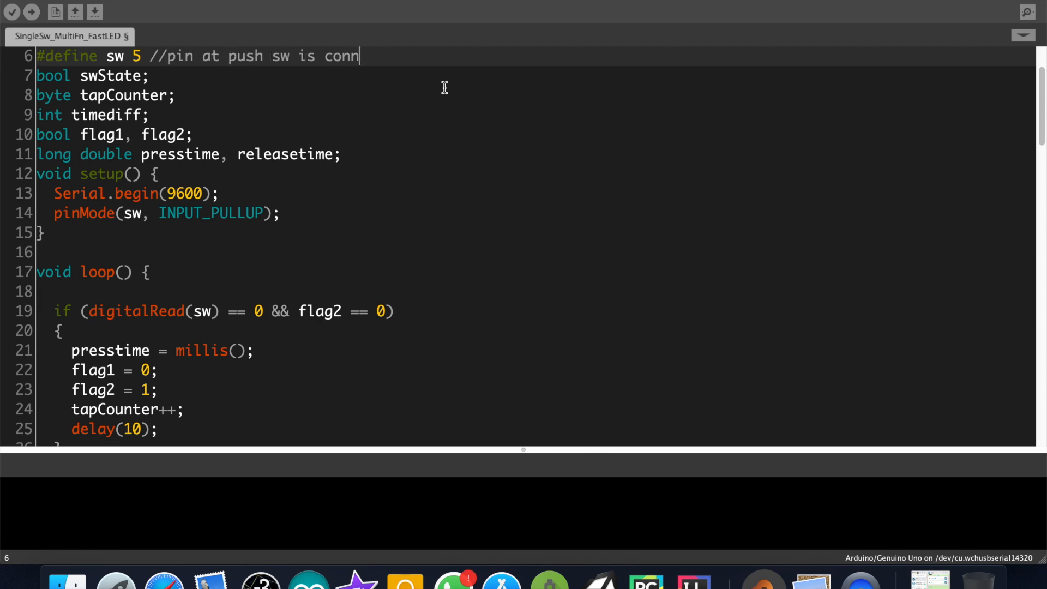
{"action": "type", "text": "ected"}
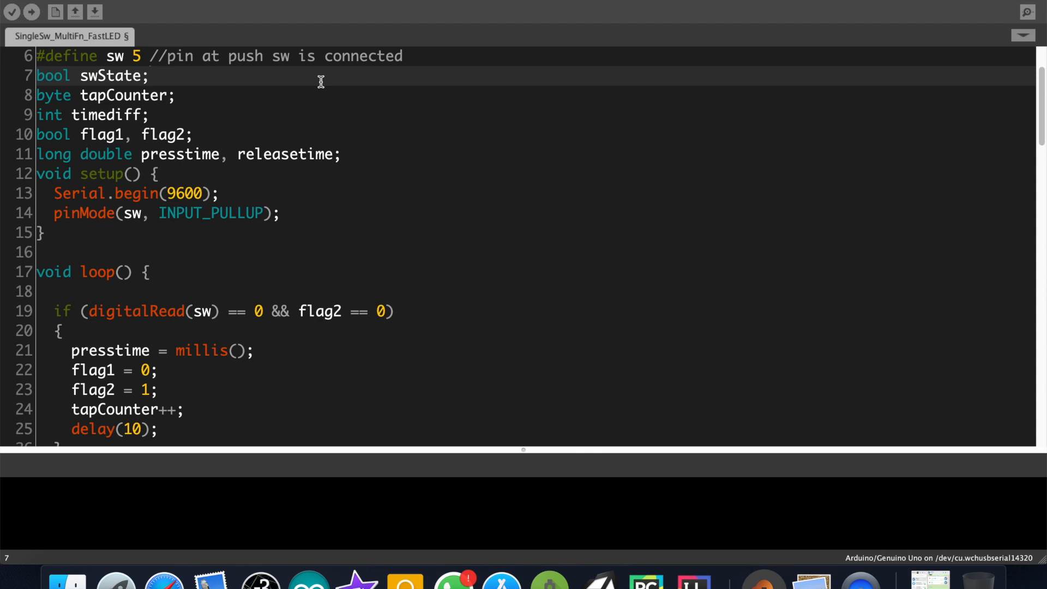
{"action": "type", "text": "//savi"}
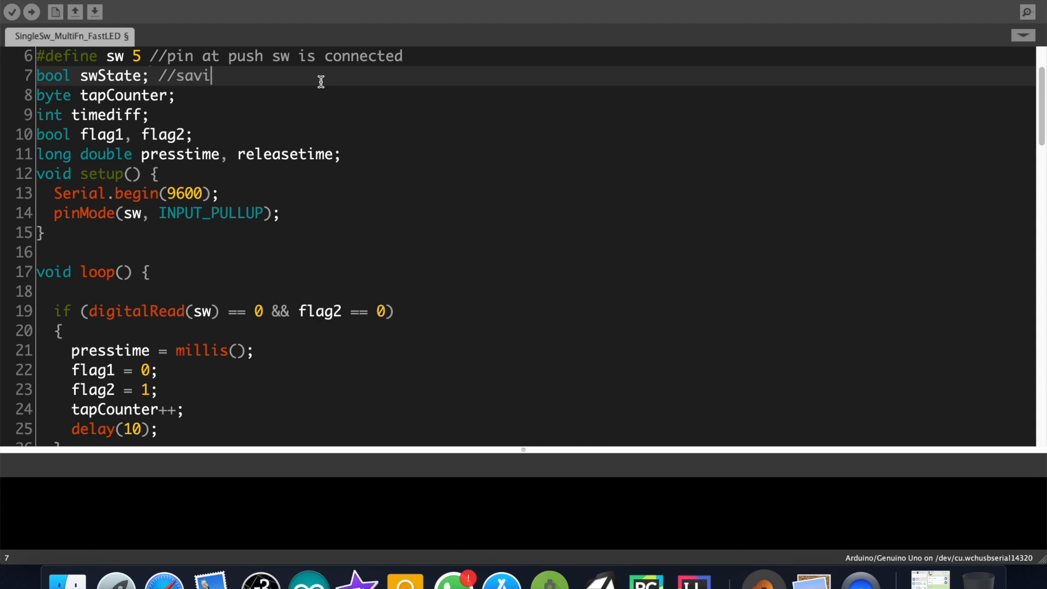
{"action": "type", "text": "ng state of"}
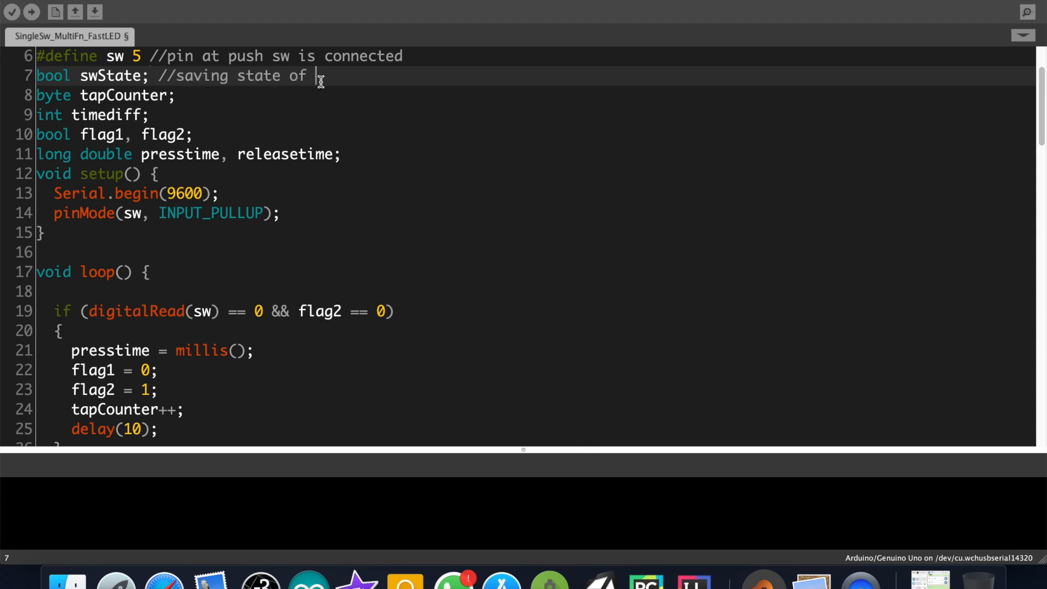
{"action": "type", "text": "the switch"}
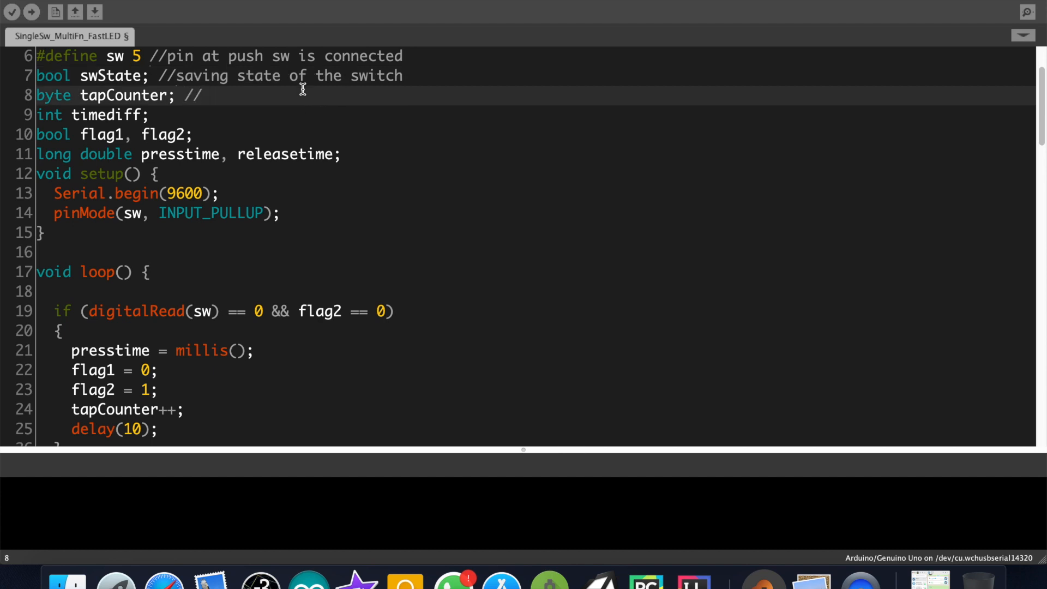
{"action": "type", "text": "for saving no."}
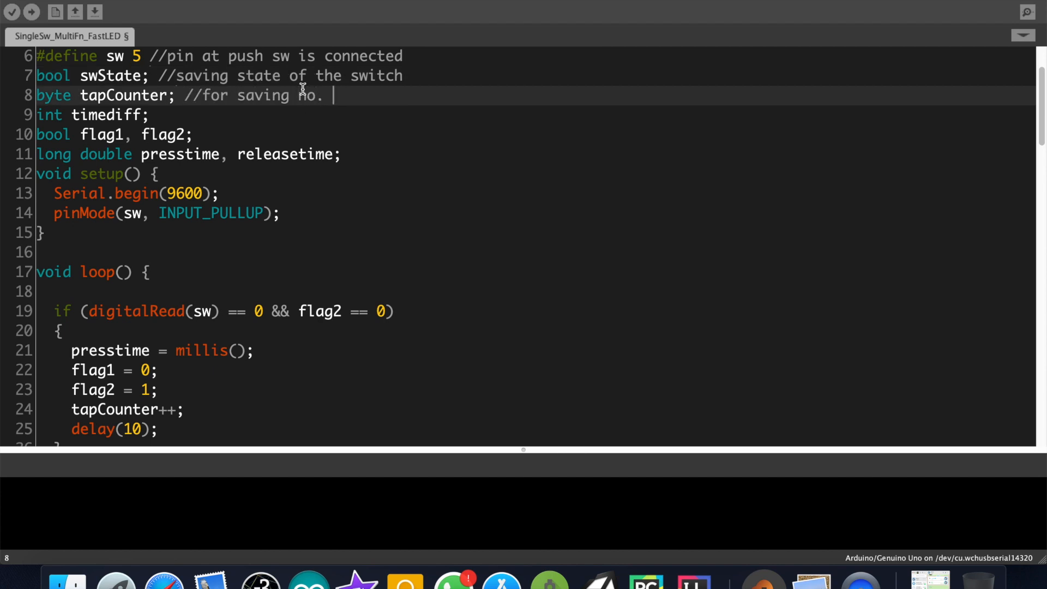
{"action": "type", "text": "of times the switch is pressed"}
{"action": "left_click", "coordinate": [536, 115]}
{"action": "type", "text": " //for saving the time in between each press and release of the switch"}
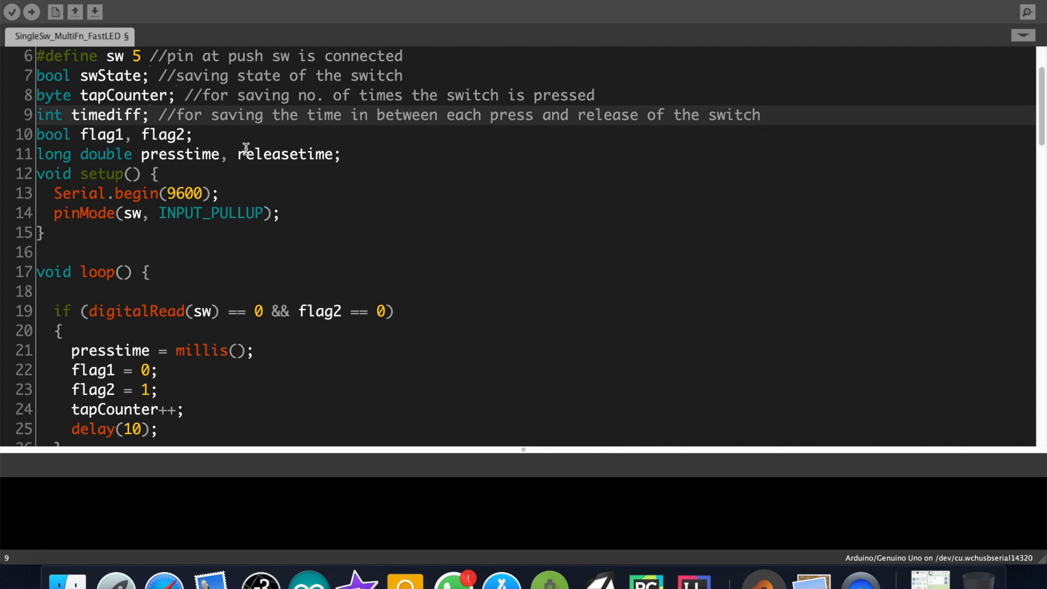
Comment the press/release millis variables and the pin 5 input pull-up setup
{"action": "type", "text": "//just tw"}
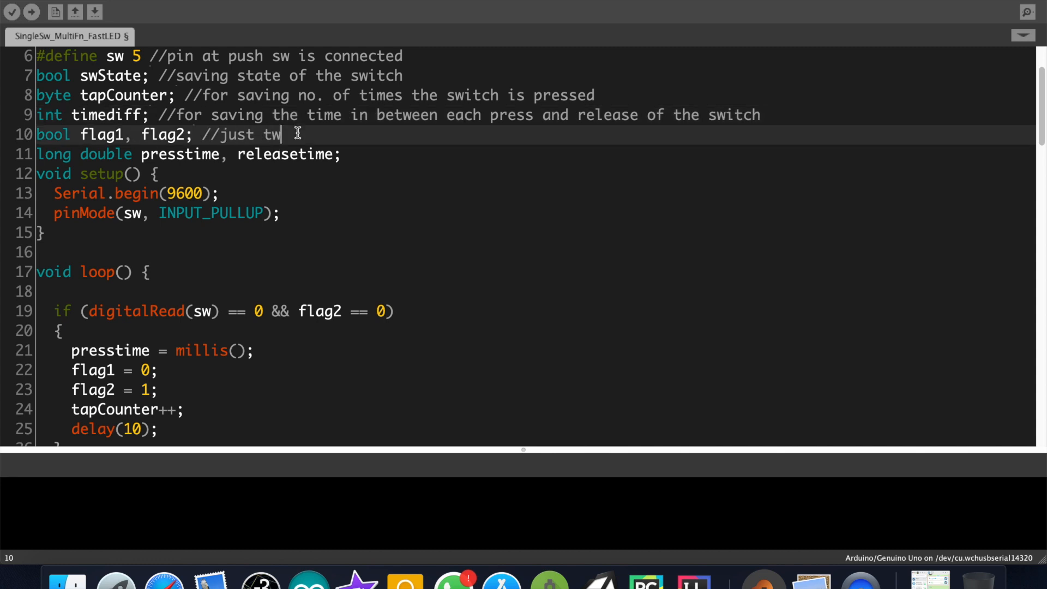
{"action": "type", "text": "o variables"}
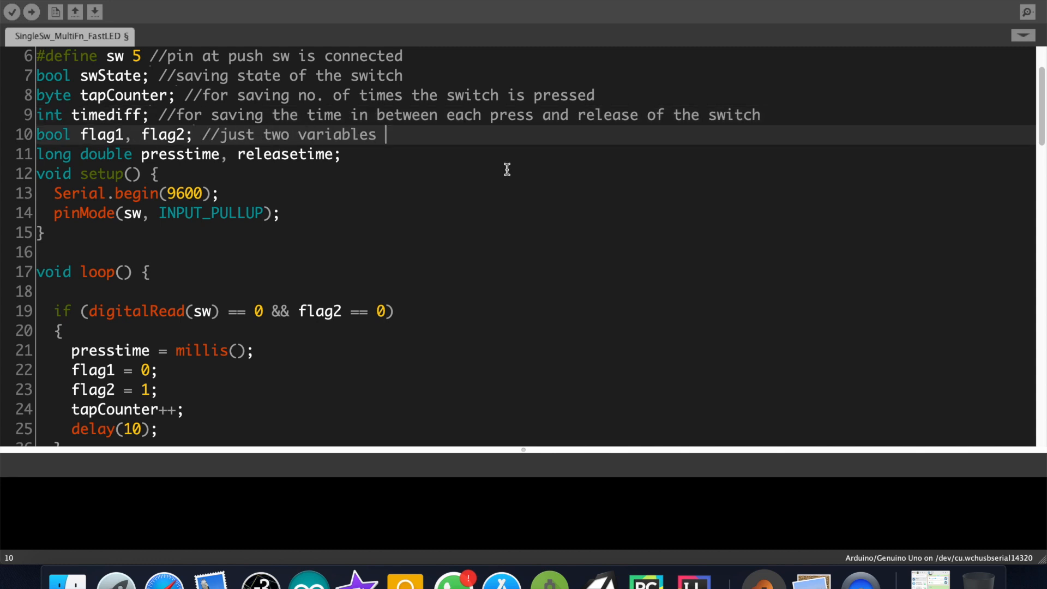
{"action": "type", "text": "//for"}
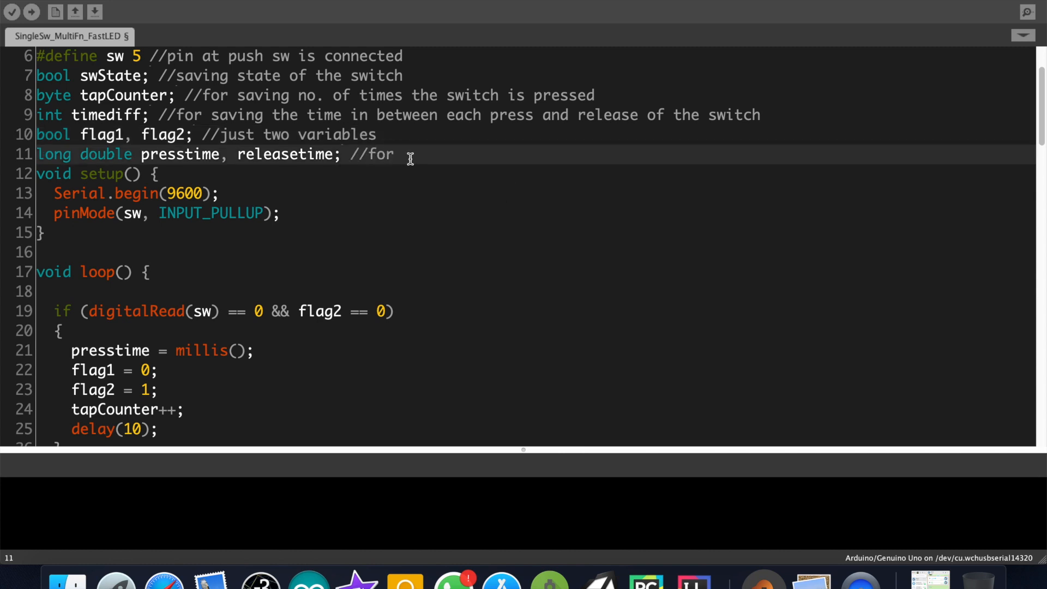
{"action": "type", "text": "saving millis at press"}
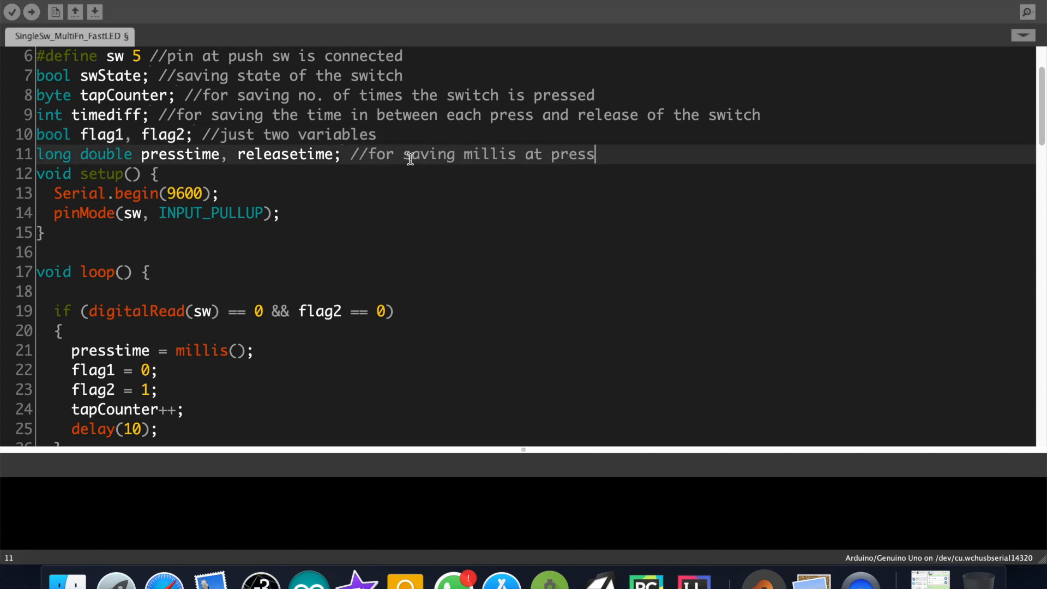
{"action": "type", "text": "and millis at release"}
{"action": "left_click", "coordinate": [536, 213]}
{"action": "type", "text": " //"}
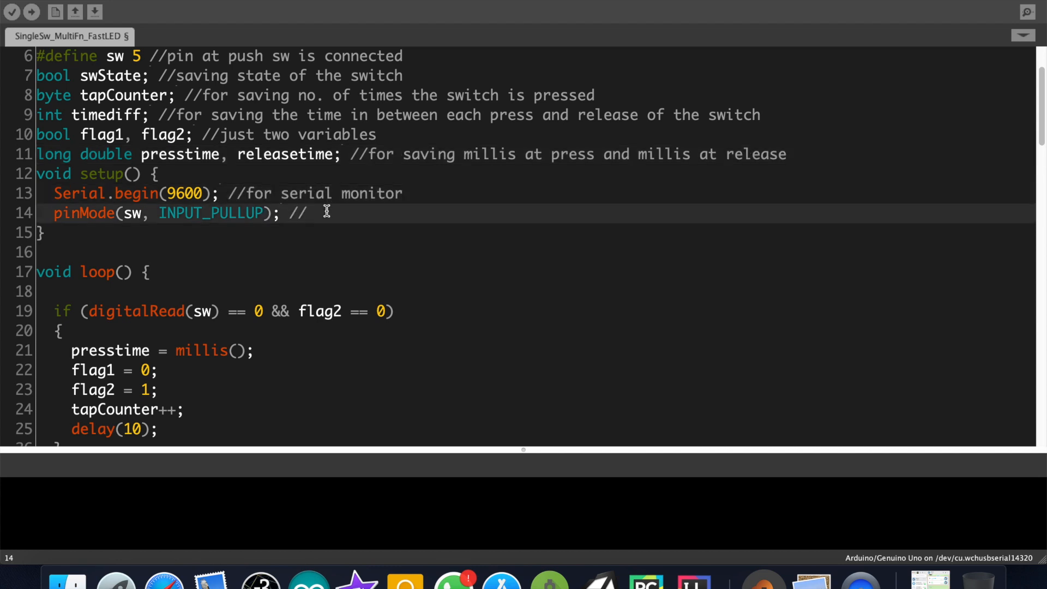
{"action": "type", "text": "setting pin 5"}
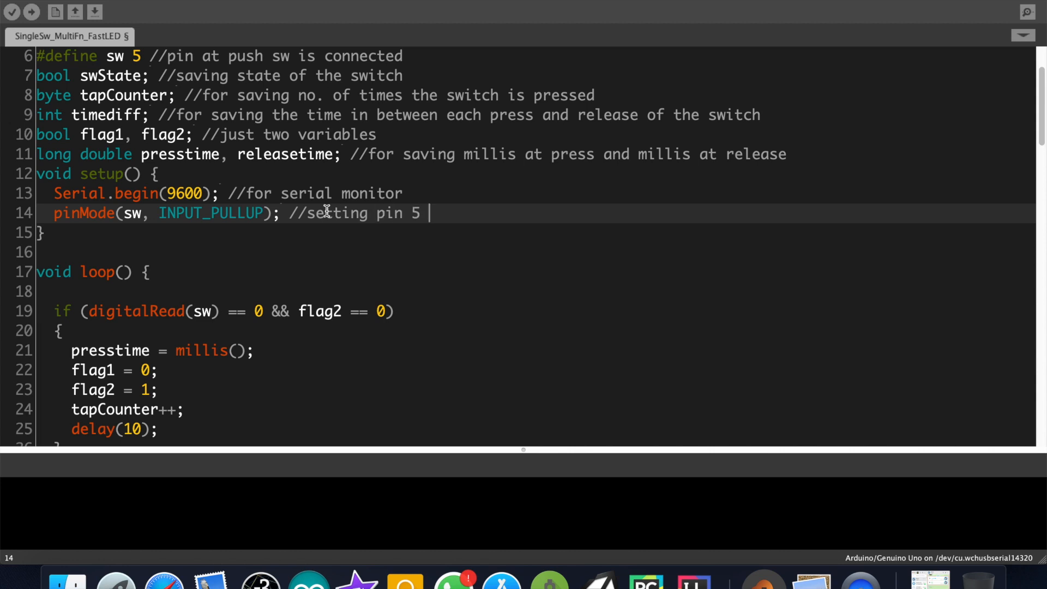
{"action": "type", "text": "as input"}
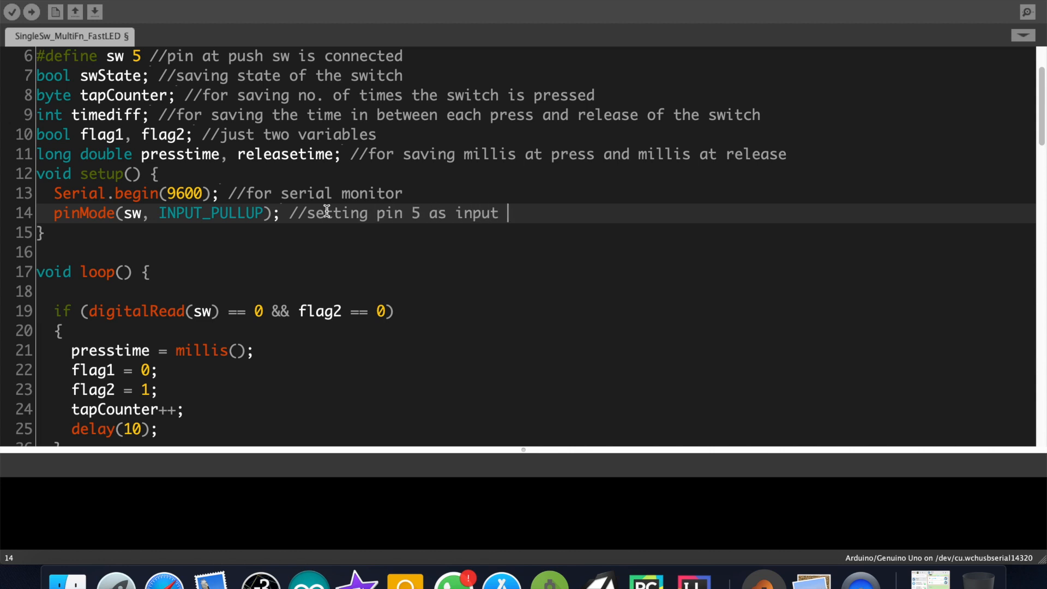
{"action": "type", "text": "with internal pull up resistor"}
{"action": "left_click", "coordinate": [534, 291]}
{"action": "type", "text": "//"}
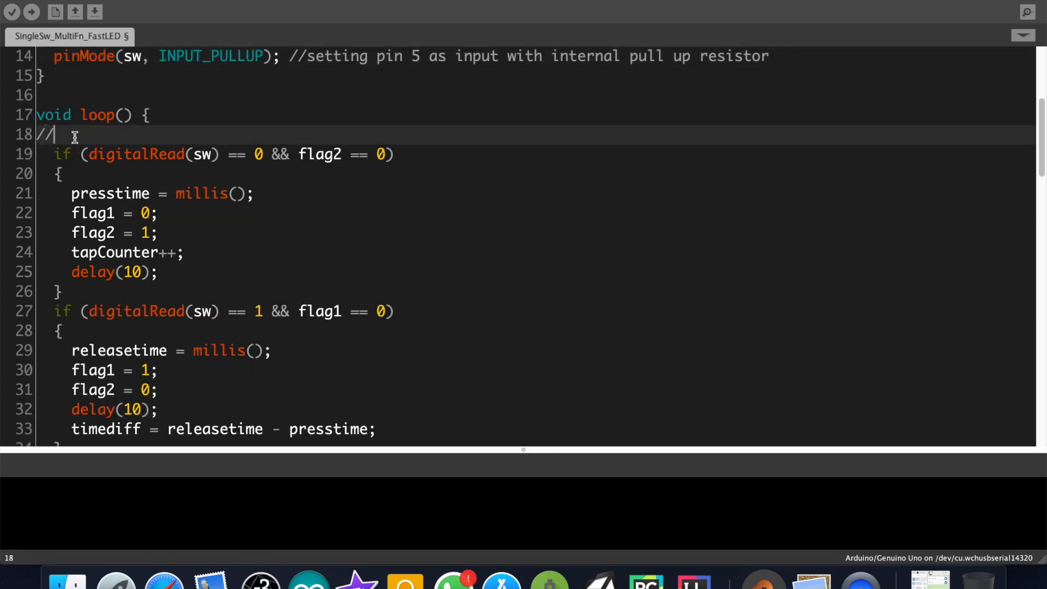
Add a 'when switch is pressed' heading and a presstime variable comment
{"action": "type", "text": "when swi"}
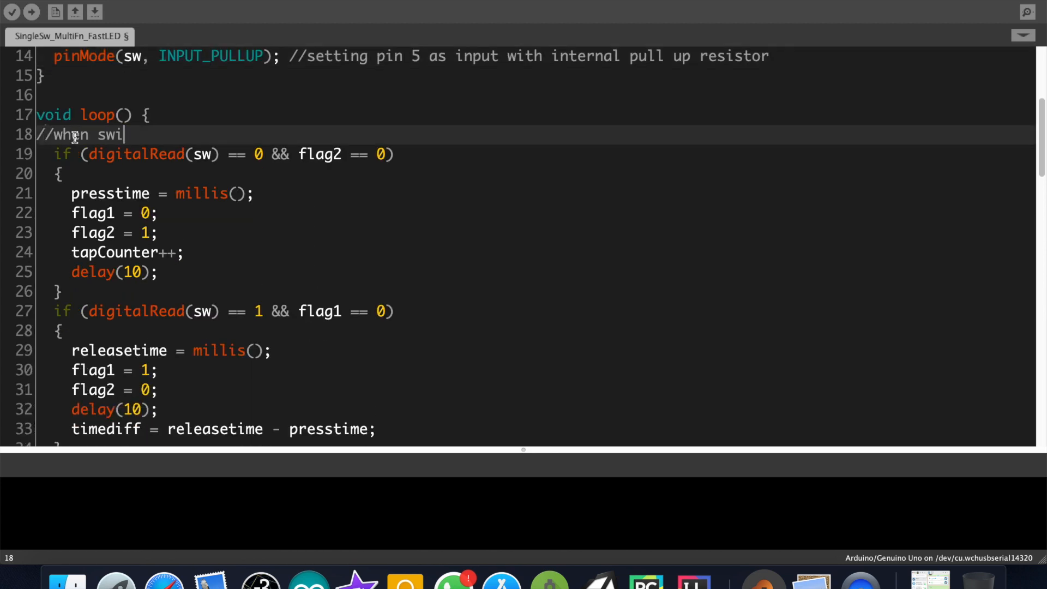
{"action": "type", "text": "tch is pressed"}
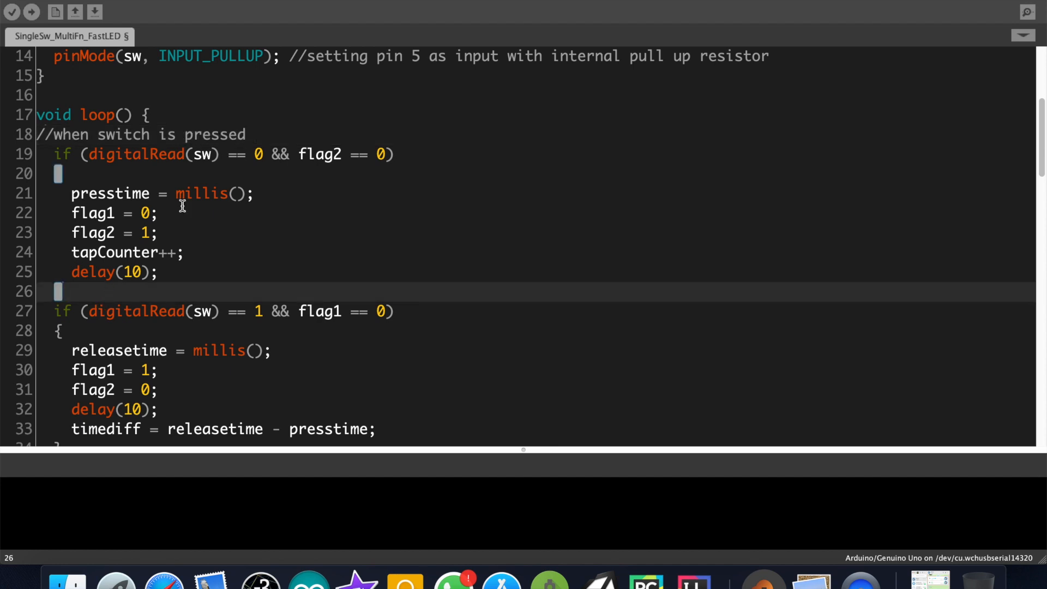
{"action": "left_click", "coordinate": [257, 194]}
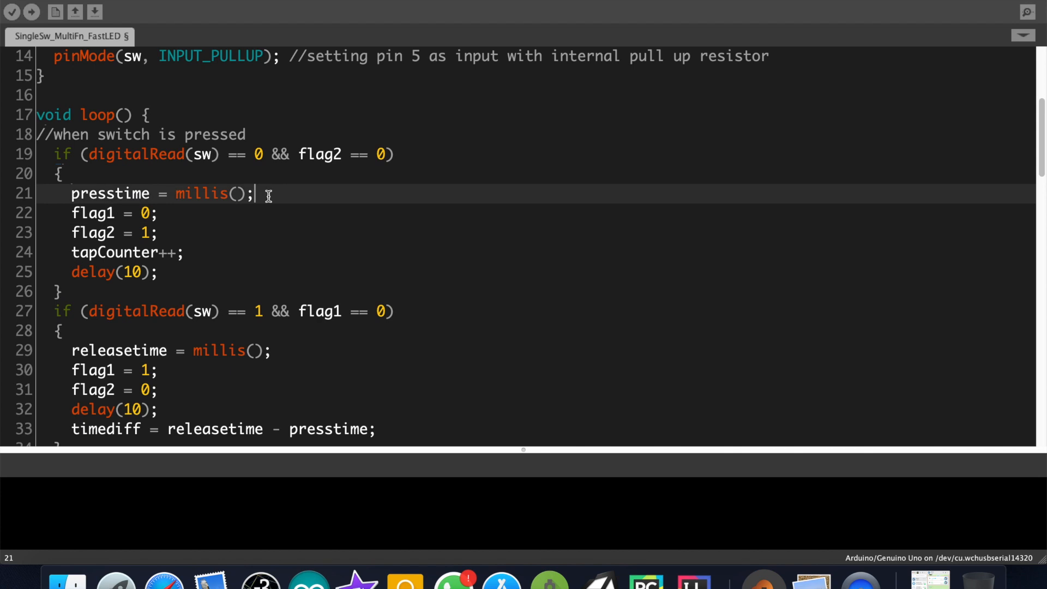
{"action": "type", "text": "//time from millis fn will save"}
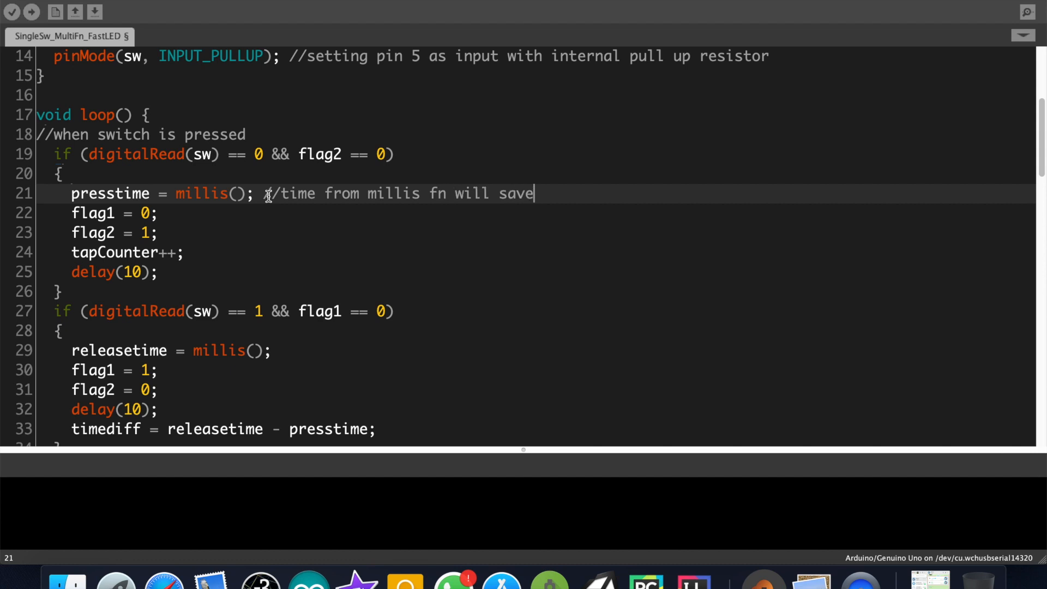
{"action": "type", "text": "to p"}
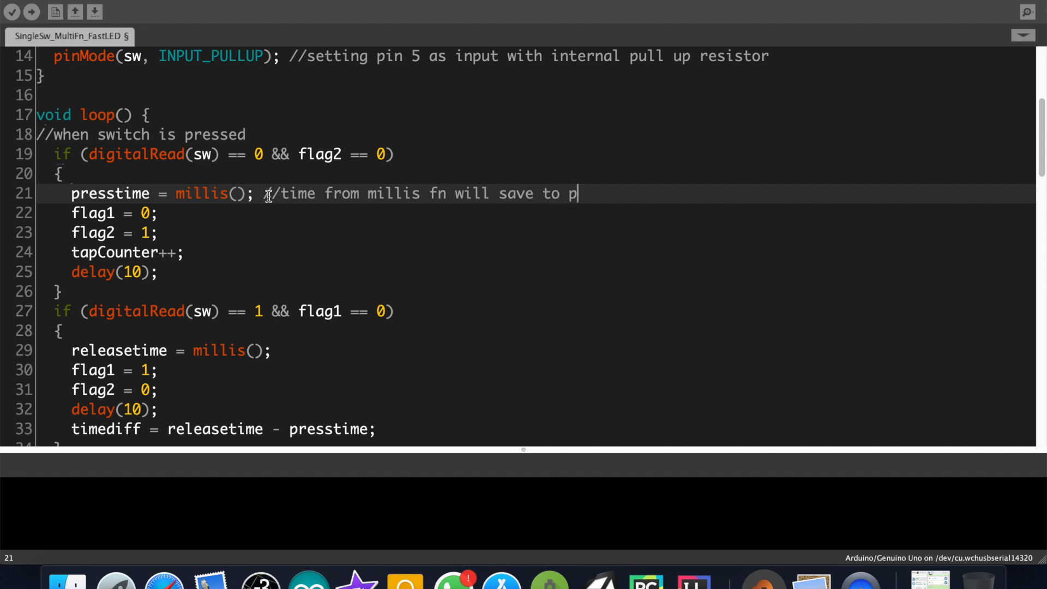
{"action": "type", "text": "resstime variable"}
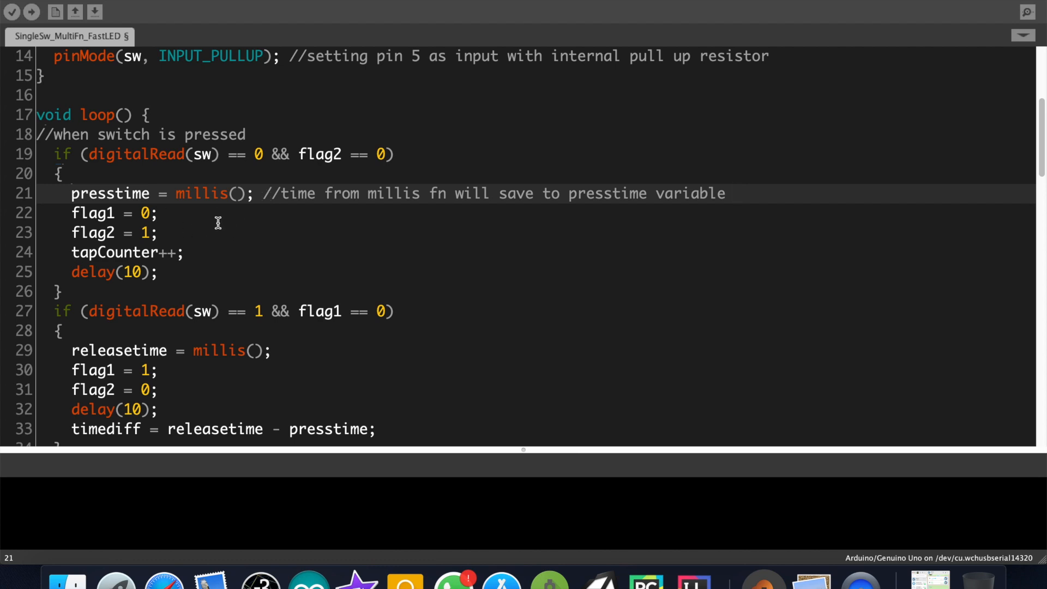
Comment the tap counter increasing by 1 and the switch debounce delay
{"action": "left_click", "coordinate": [148, 213]}
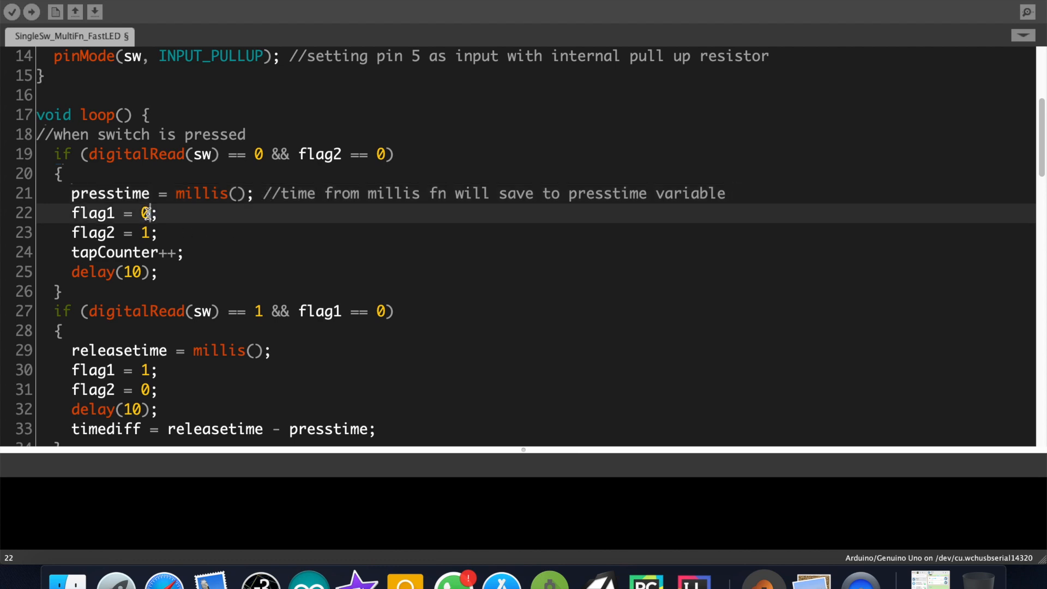
{"action": "left_click", "coordinate": [194, 252]}
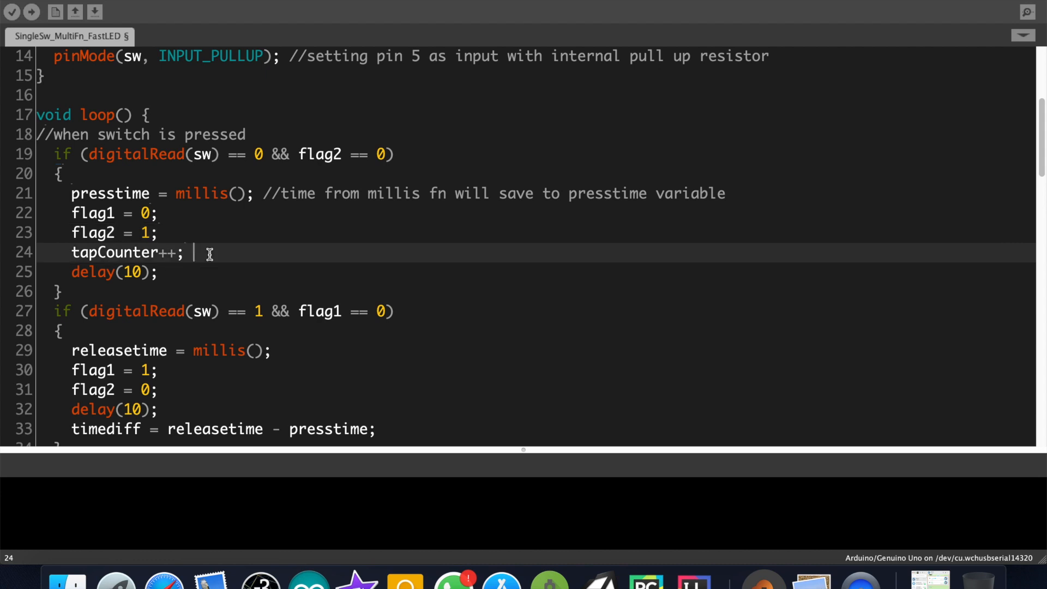
{"action": "type", "text": "//tap counter"}
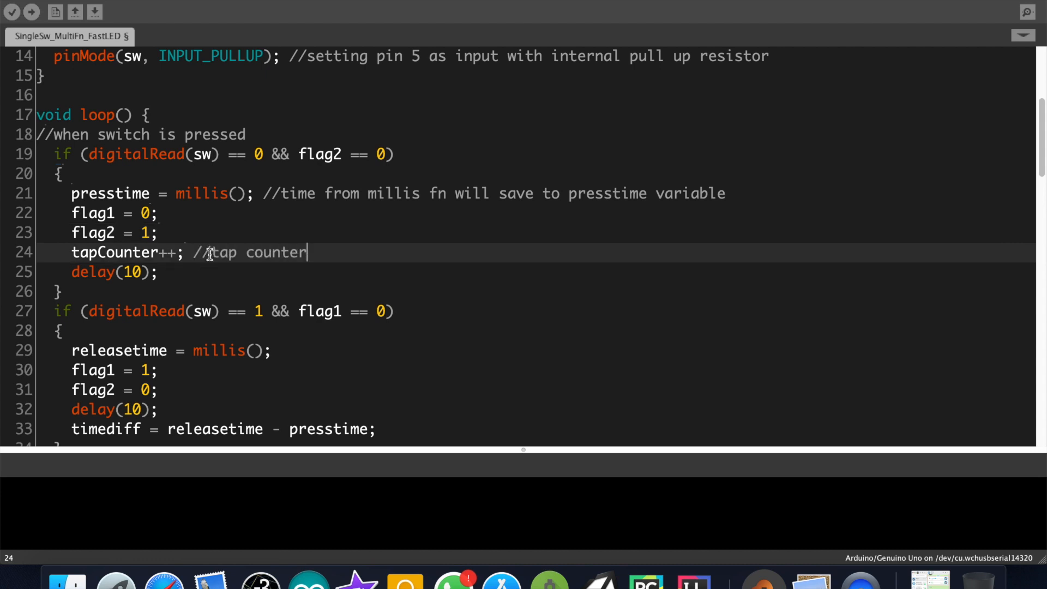
{"action": "type", "text": "will increase b"}
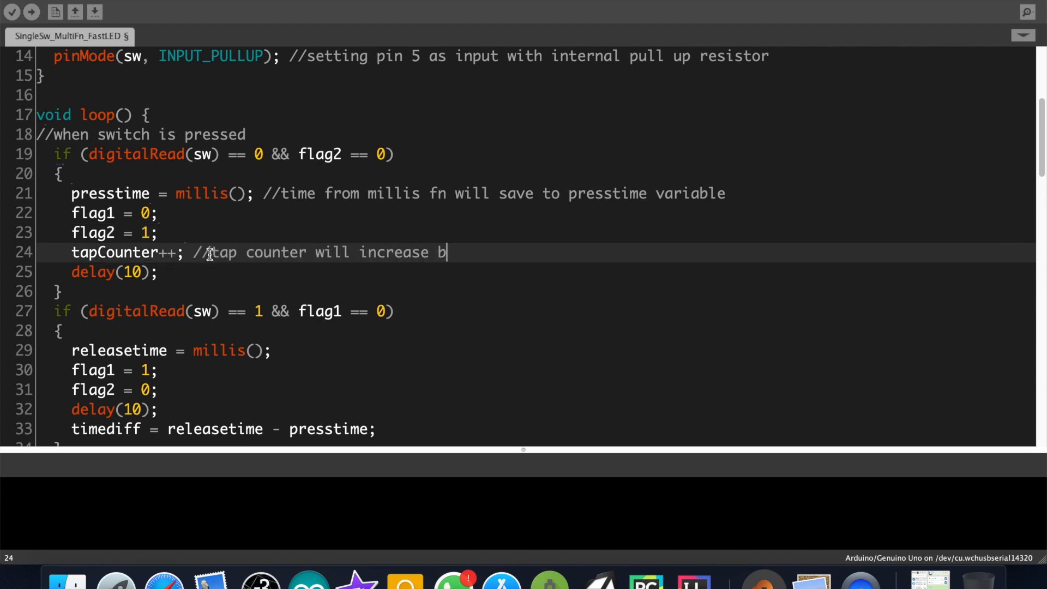
{"action": "type", "text": "y 1"}
{"action": "left_click", "coordinate": [534, 272]}
{"action": "type", "text": " //for"}
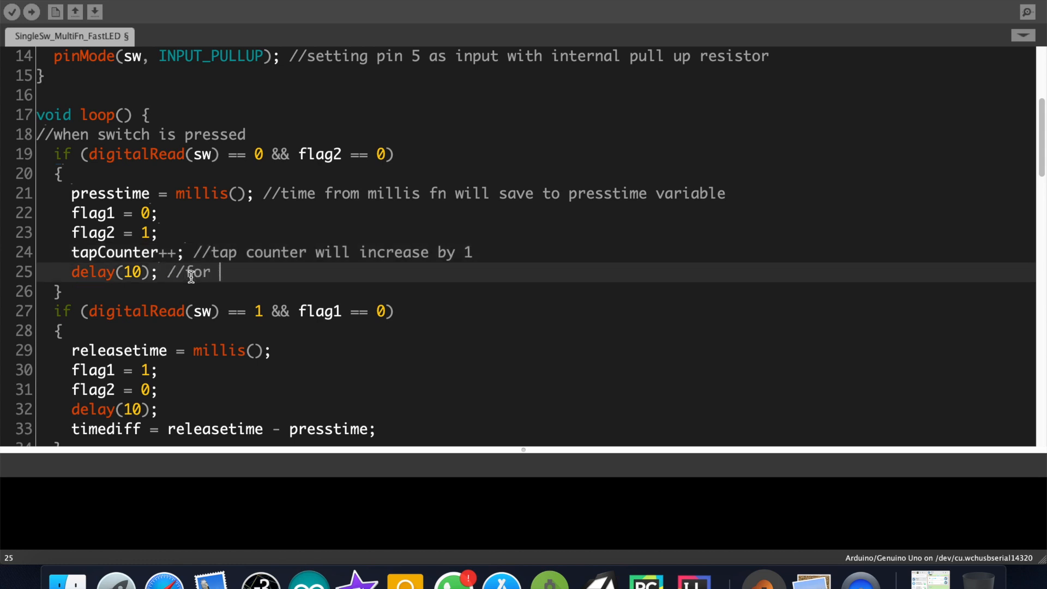
{"action": "type", "text": "avoiding deboun"}
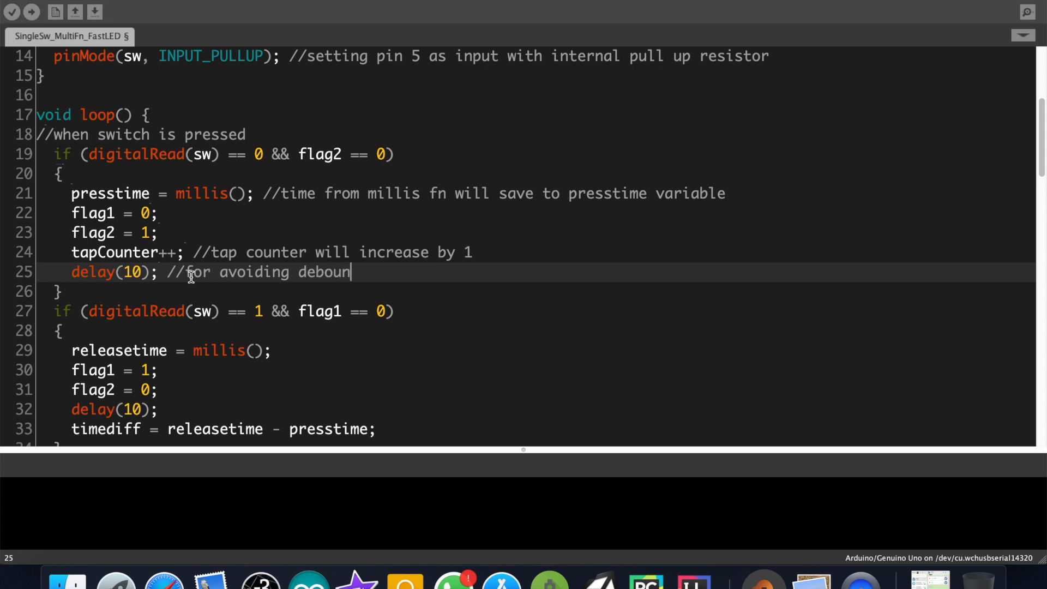
{"action": "type", "text": "cing of the swi"}
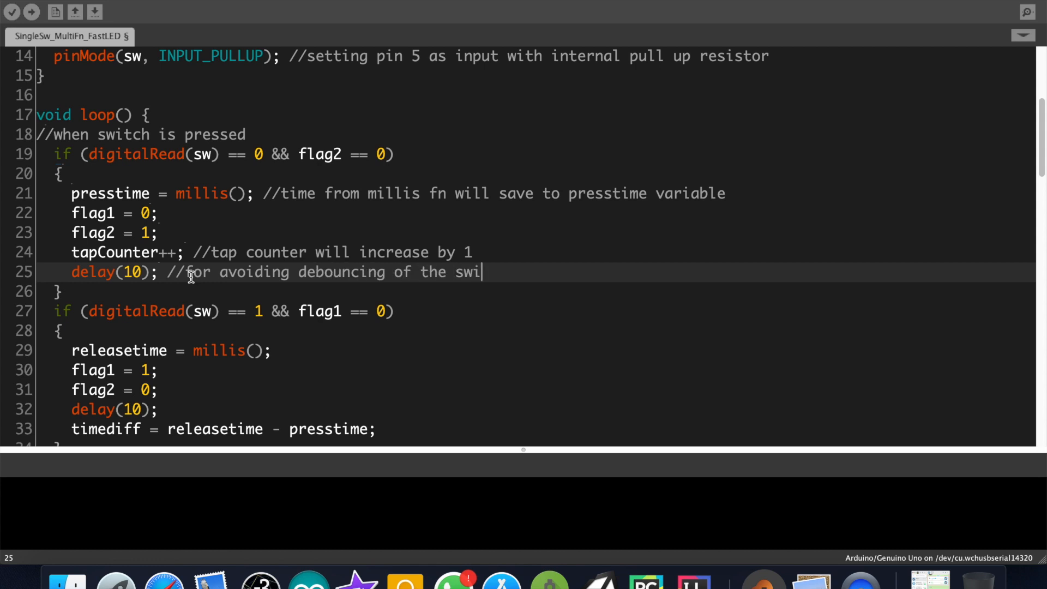
{"action": "type", "text": "tch"}
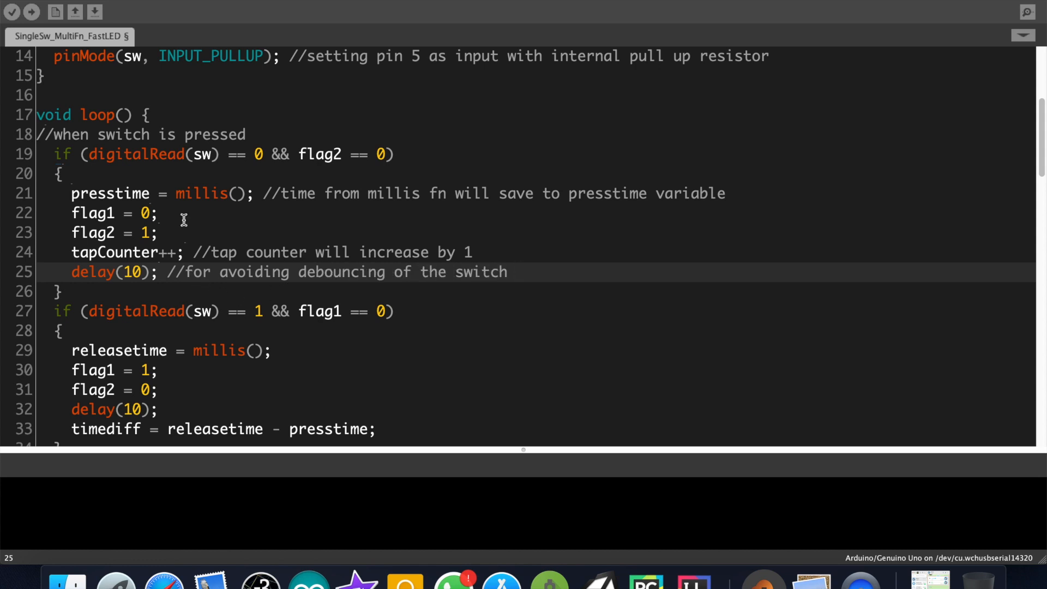
{"action": "scroll", "scroll_direction": "down", "scroll_amount": 3}
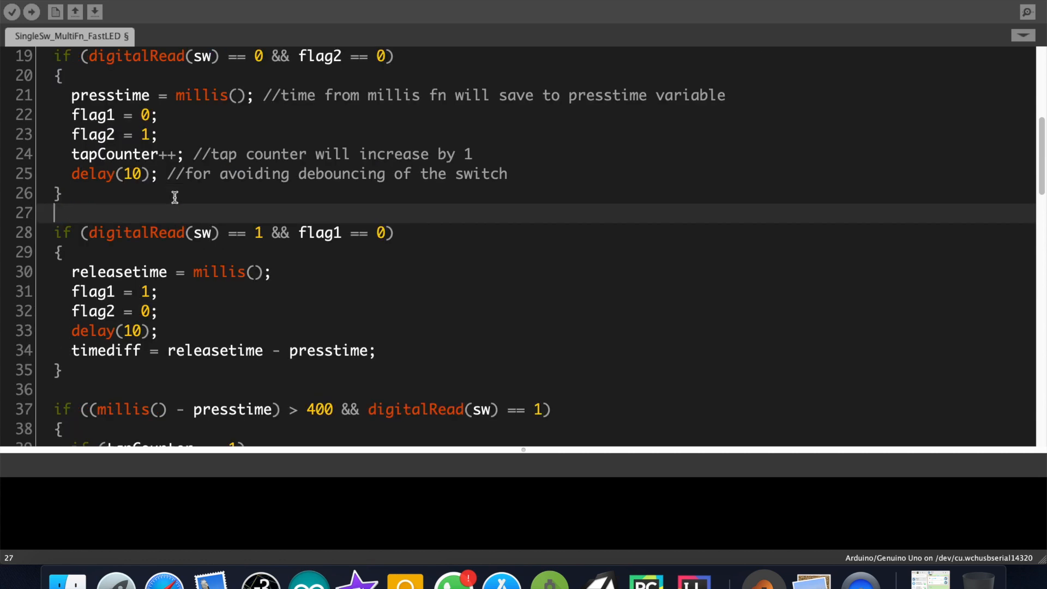
Add a 'when sw is released' heading plus releasetime and press-release time-gap comments
{"action": "type", "text": "//when sw i"}
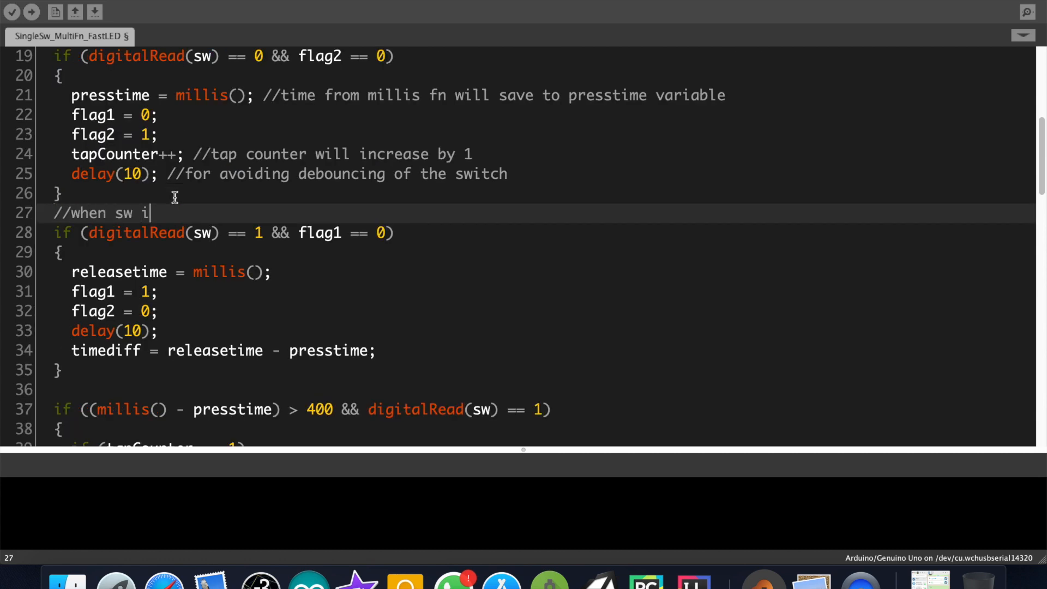
{"action": "type", "text": "s released"}
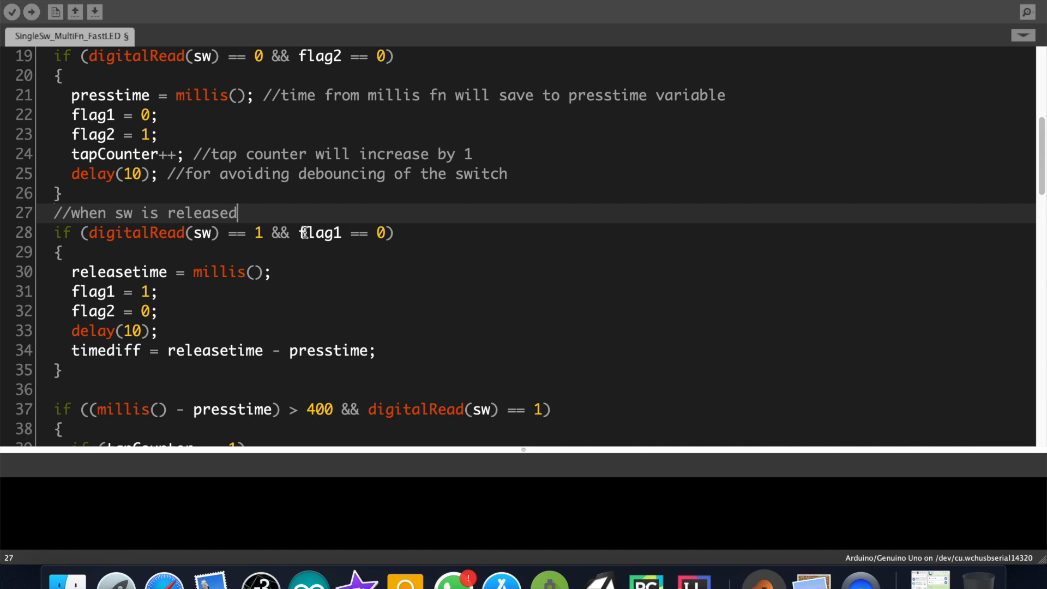
{"action": "type", "text": "//time from mi"}
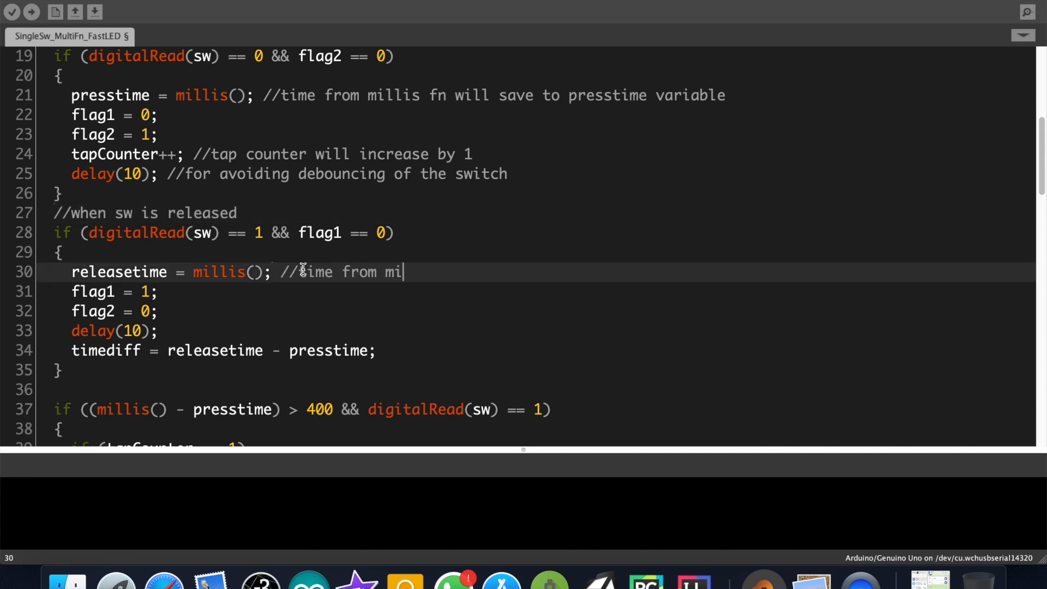
{"action": "type", "text": "llis fn will be save"}
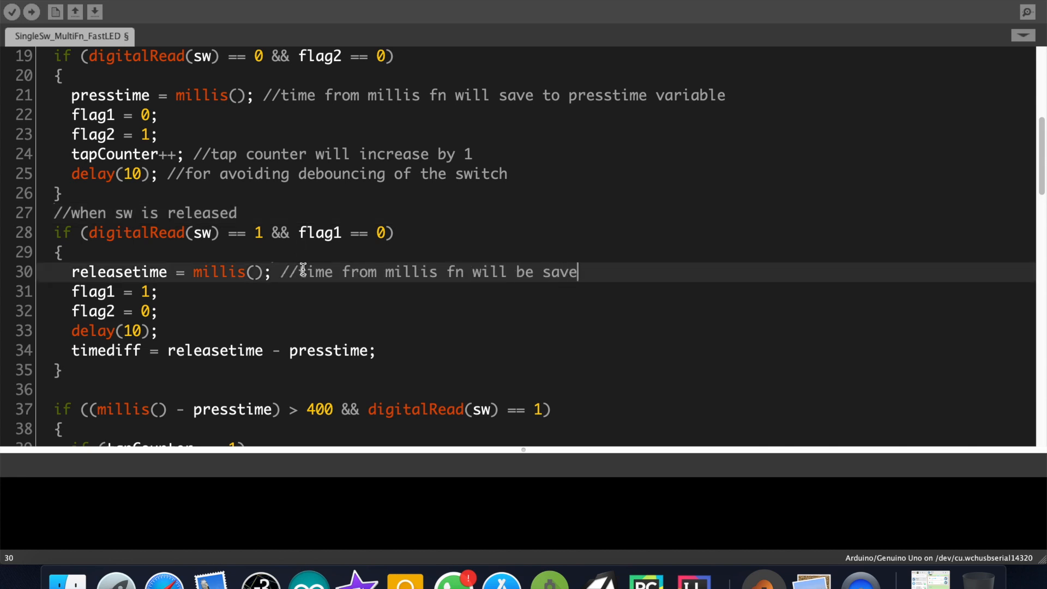
{"action": "type", "text": "d to releasetime var"}
{"action": "left_click", "coordinate": [319, 351]}
{"action": "type", "text": " //"}
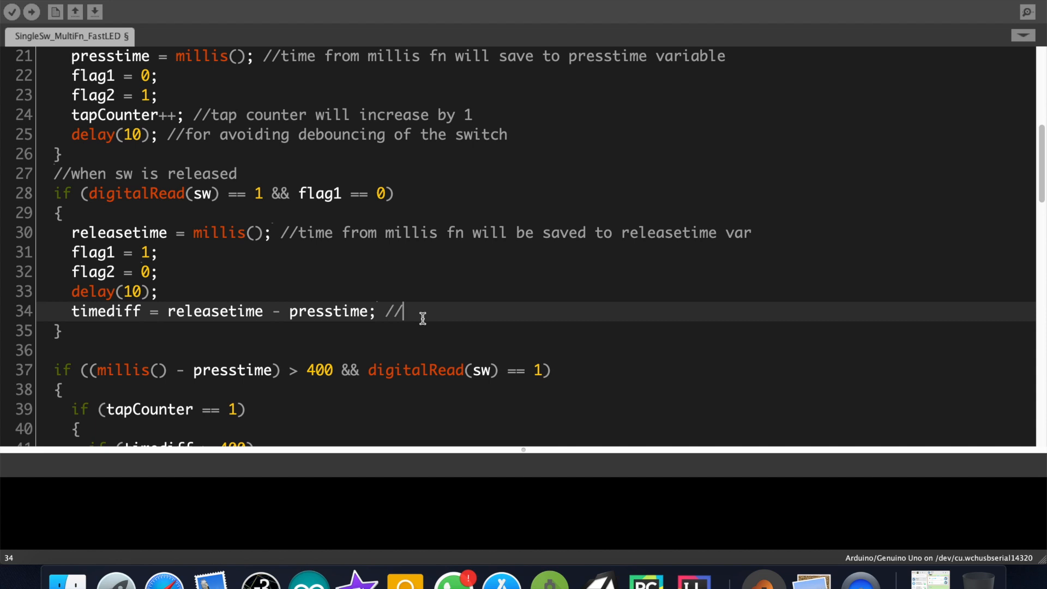
{"action": "type", "text": "here w"}
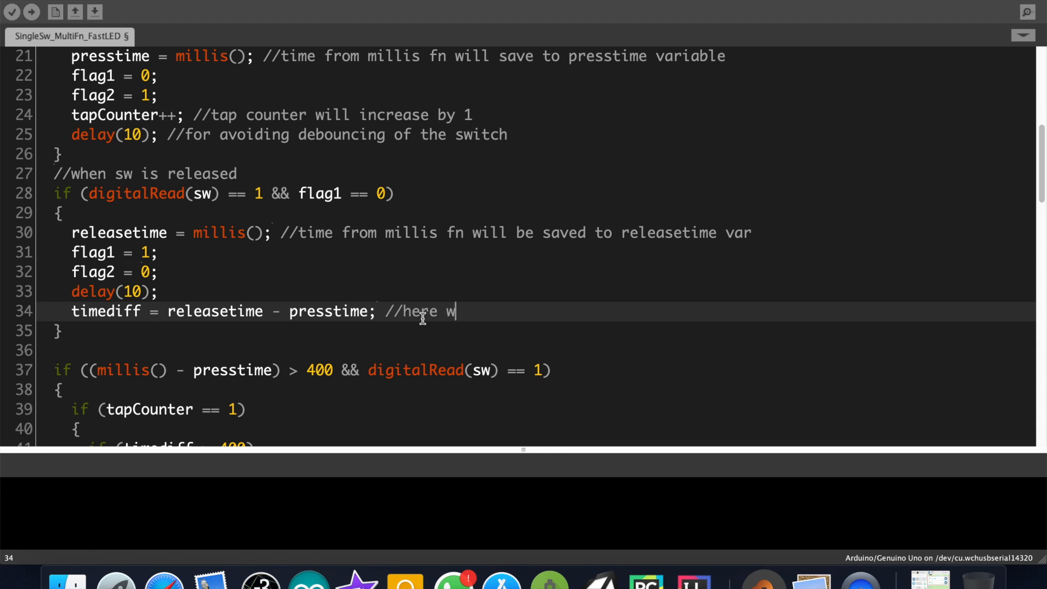
{"action": "type", "text": "e find the time gap"}
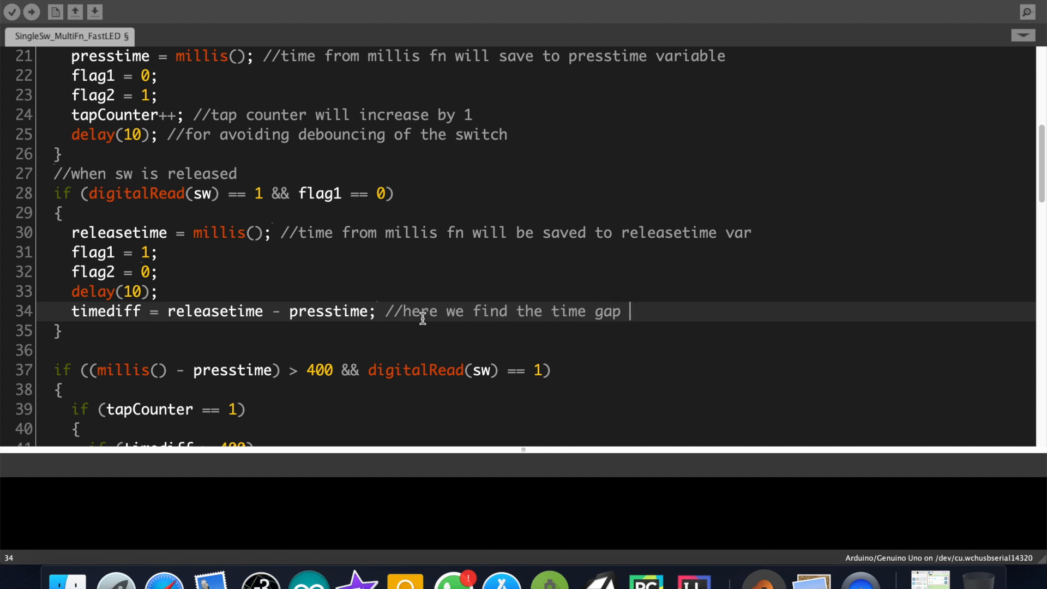
{"action": "type", "text": "between press and release"}
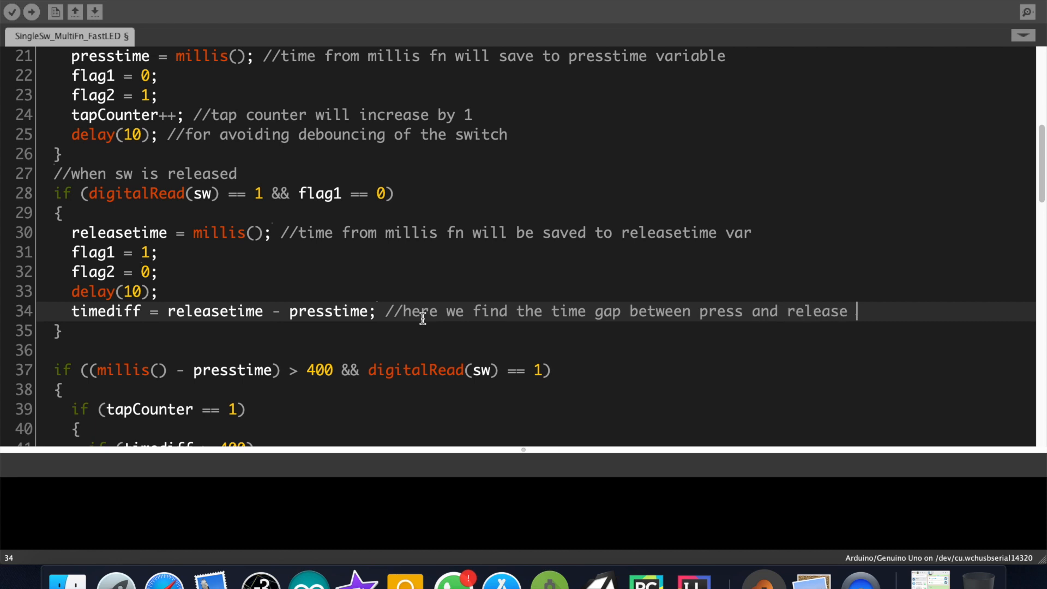
{"action": "scroll", "scroll_direction": "right", "scroll_amount": 3}
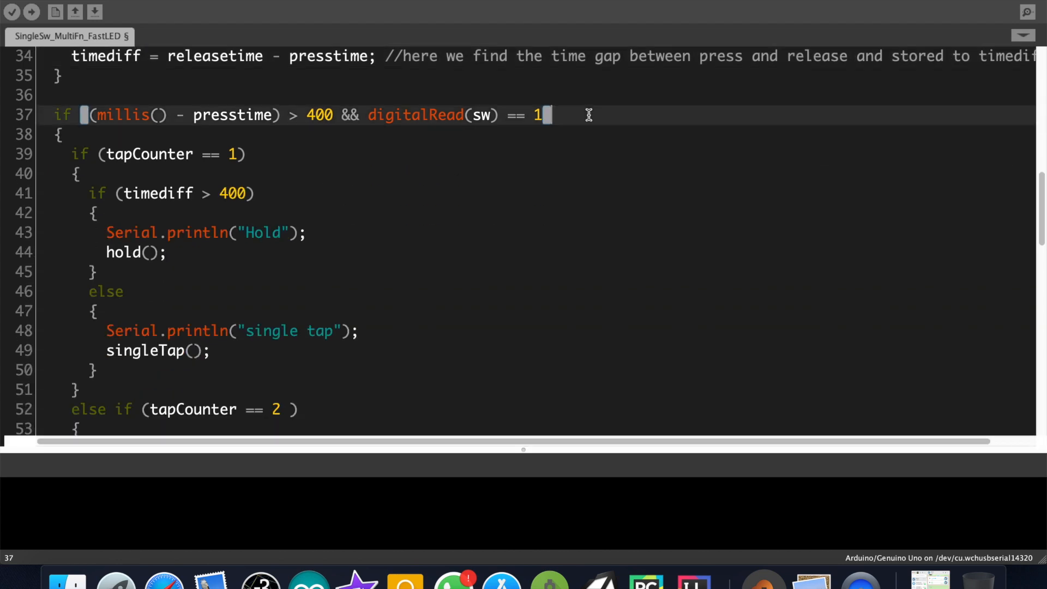
Comment the release wait and the tapcounter 1, timediff over 400 hold branch
{"action": "type", "text": ")//"}
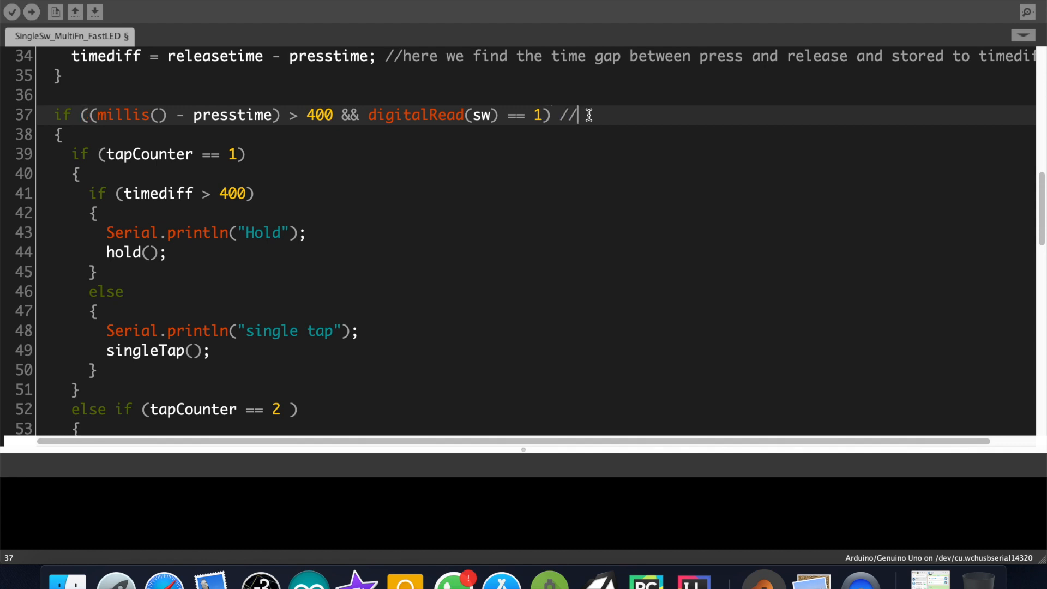
{"action": "type", "text": "wait fo"}
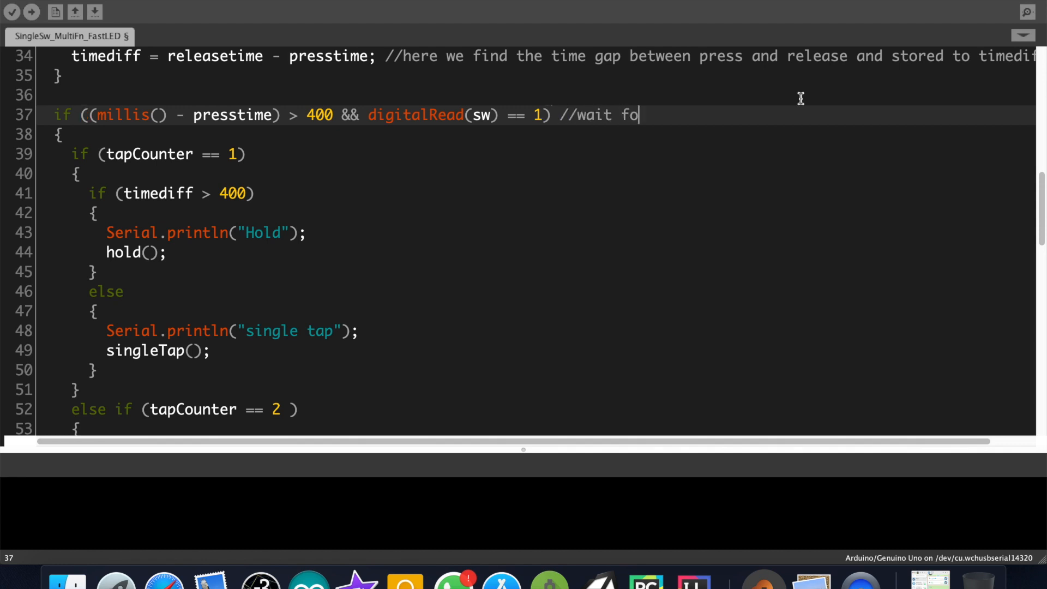
{"action": "type", "text": "r some time"}
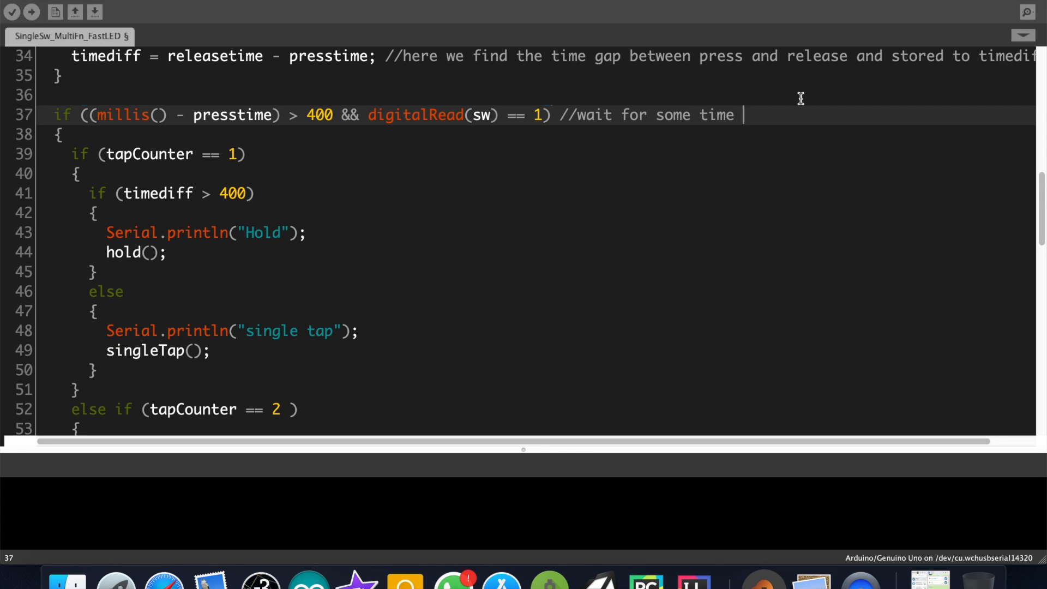
{"action": "type", "text": "and if sw is in re"}
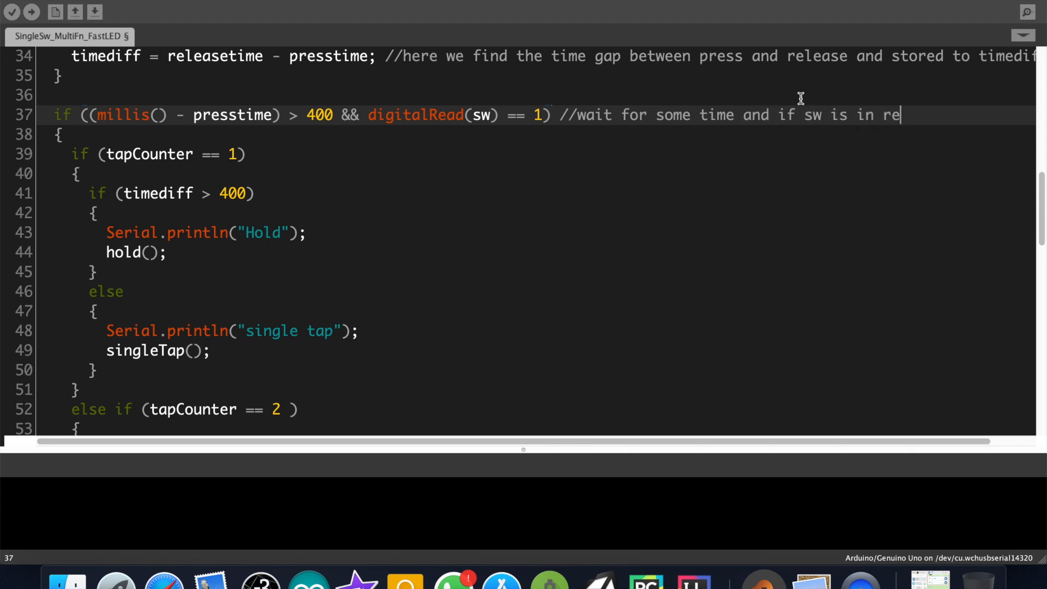
{"action": "type", "text": "lease position"}
{"action": "left_click", "coordinate": [544, 154]}
{"action": "type", "text": " //if"}
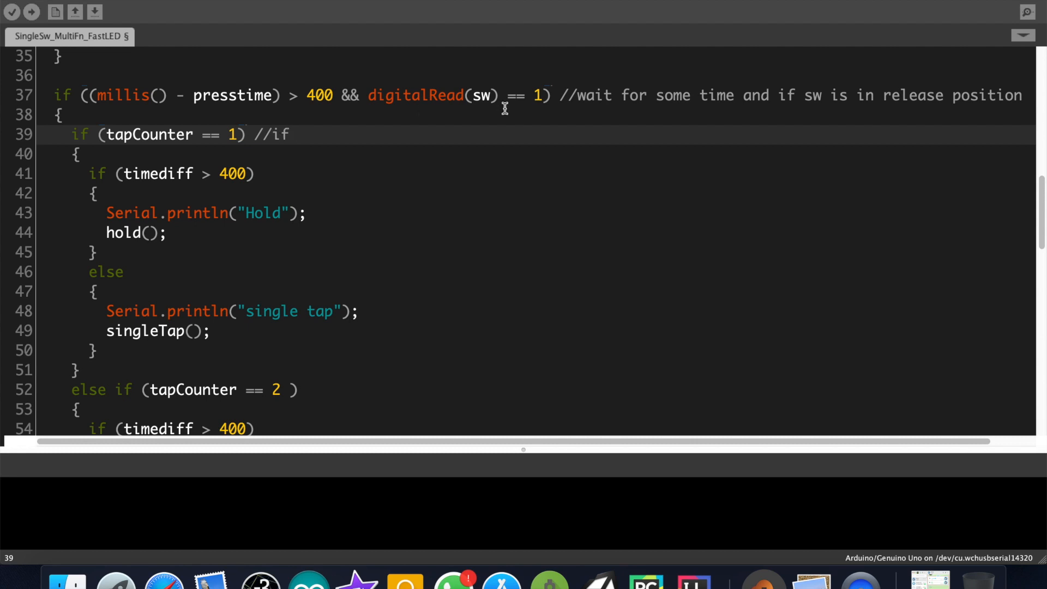
{"action": "type", "text": "tap counter"}
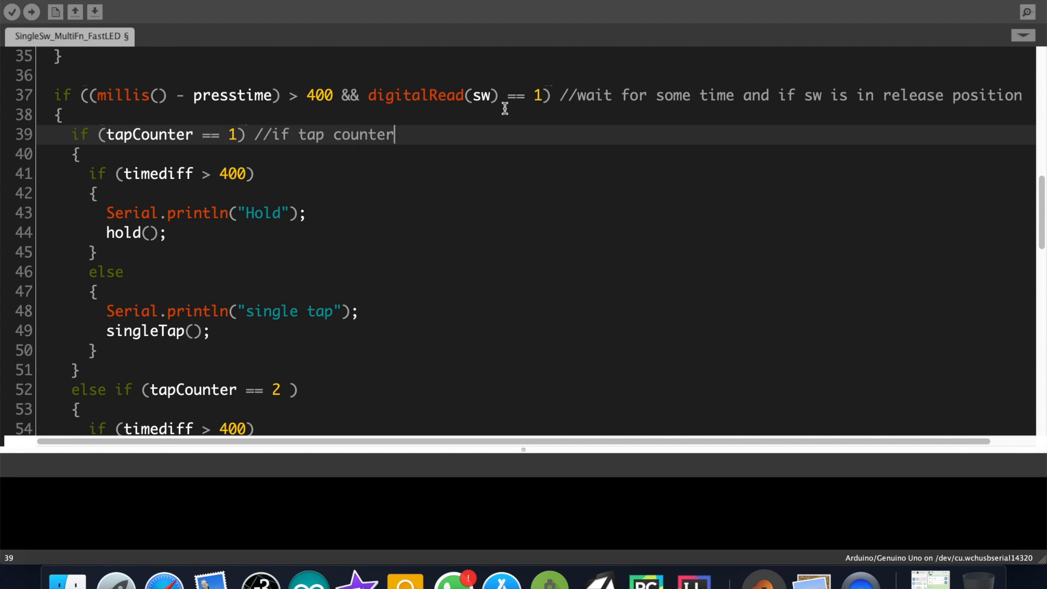
{"action": "type", "text": "is 1"}
{"action": "left_click", "coordinate": [561, 173]}
{"action": "type", "text": " //"}
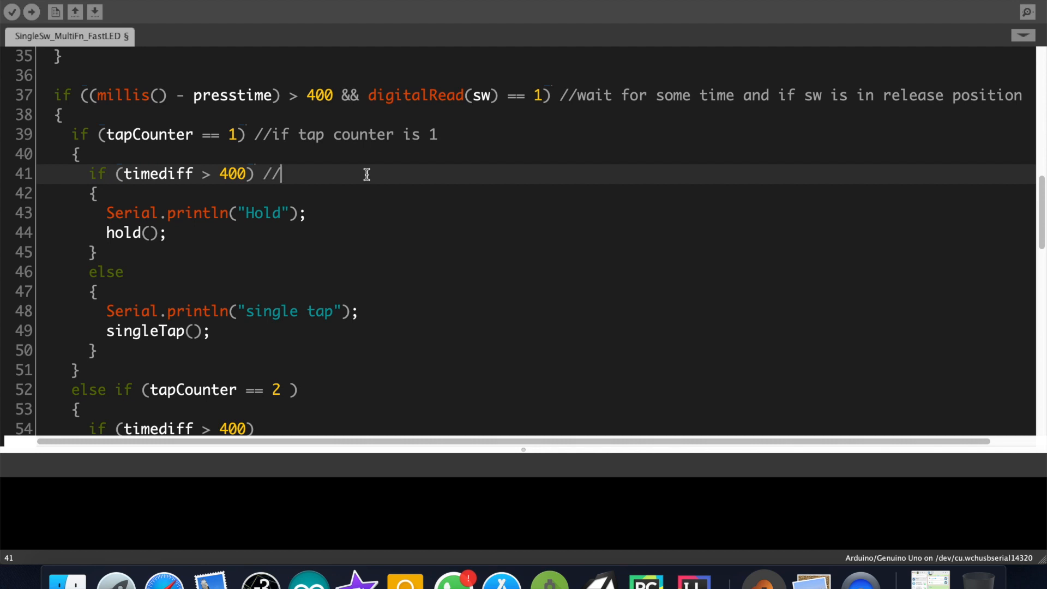
{"action": "type", "text": "if"}
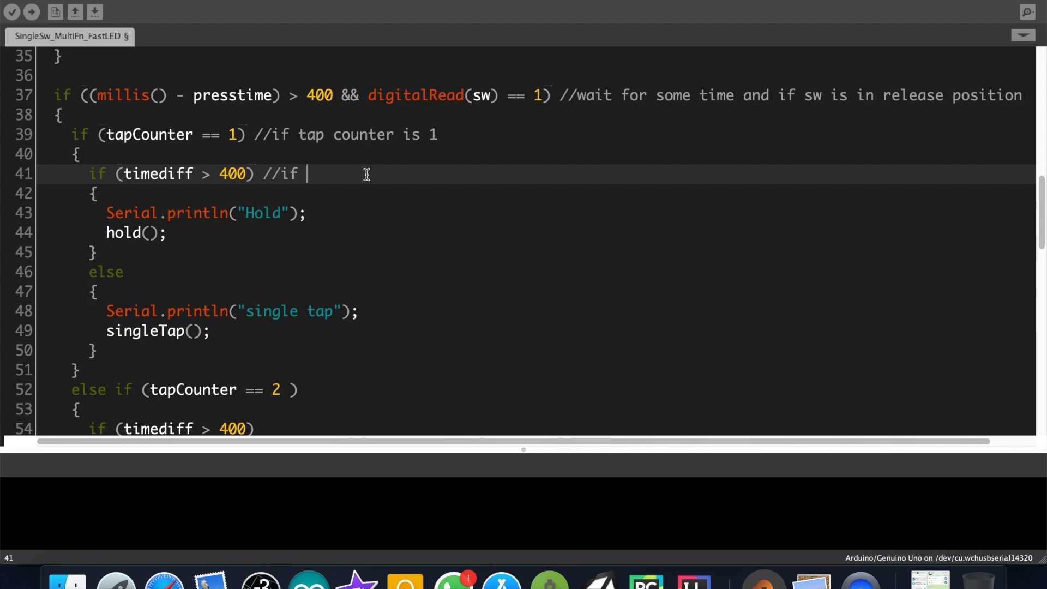
{"action": "type", "text": "time diff is la"}
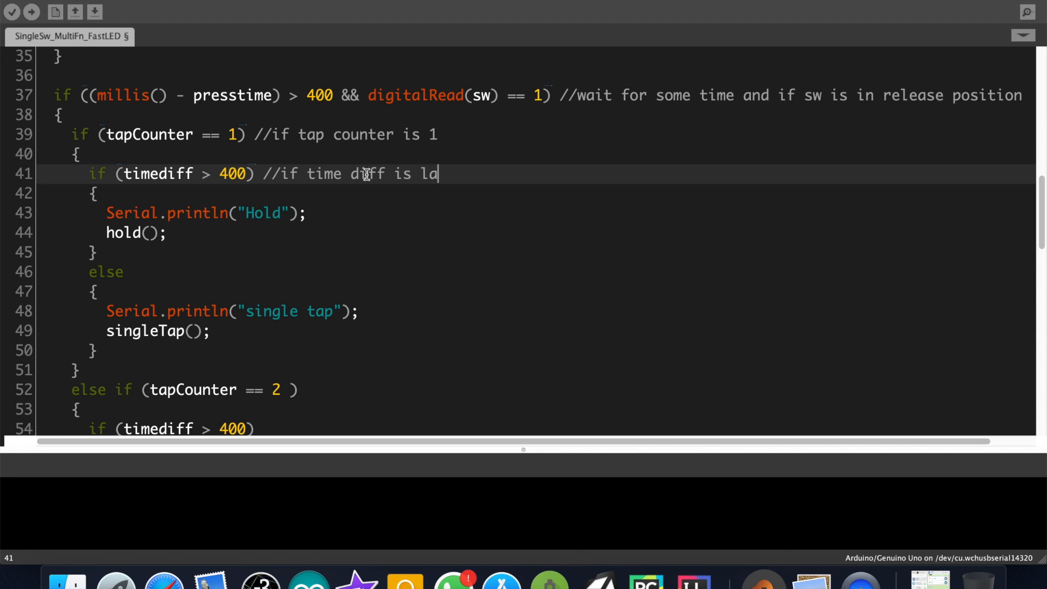
{"action": "type", "text": "rger than 400 then its a hold"}
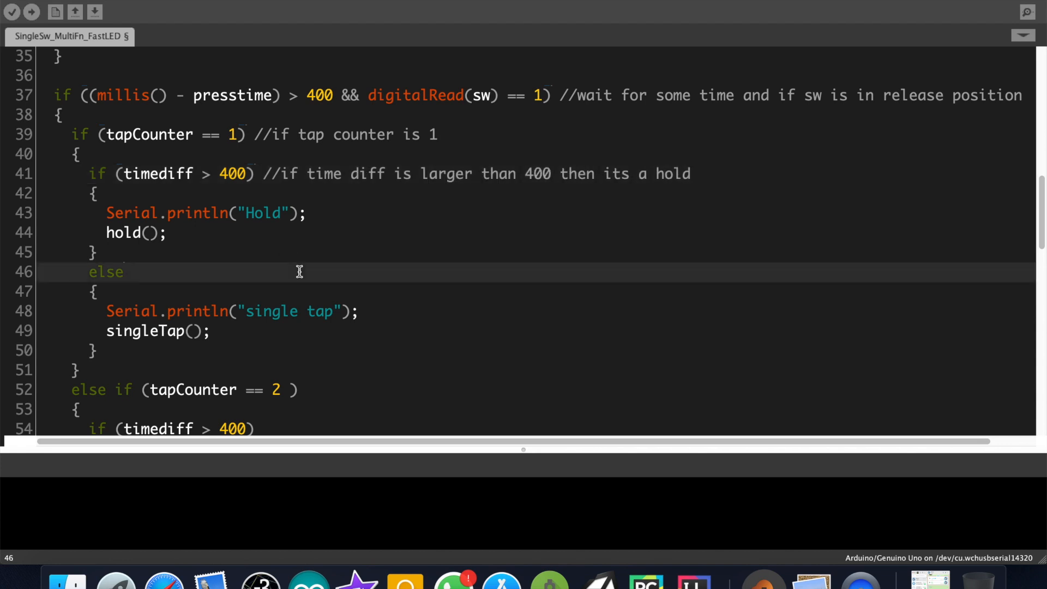
Comment the single-tap (under 400), tap-and-hold and double-tap branches
{"action": "type", "text": "//if timediff o"}
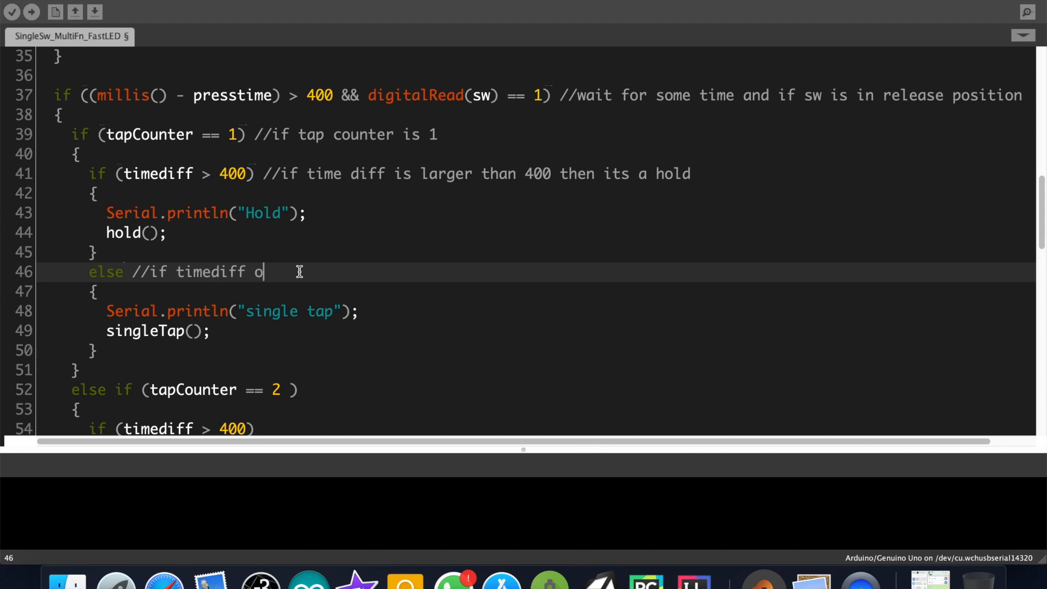
{"action": "type", "text": "s less than 400 than"}
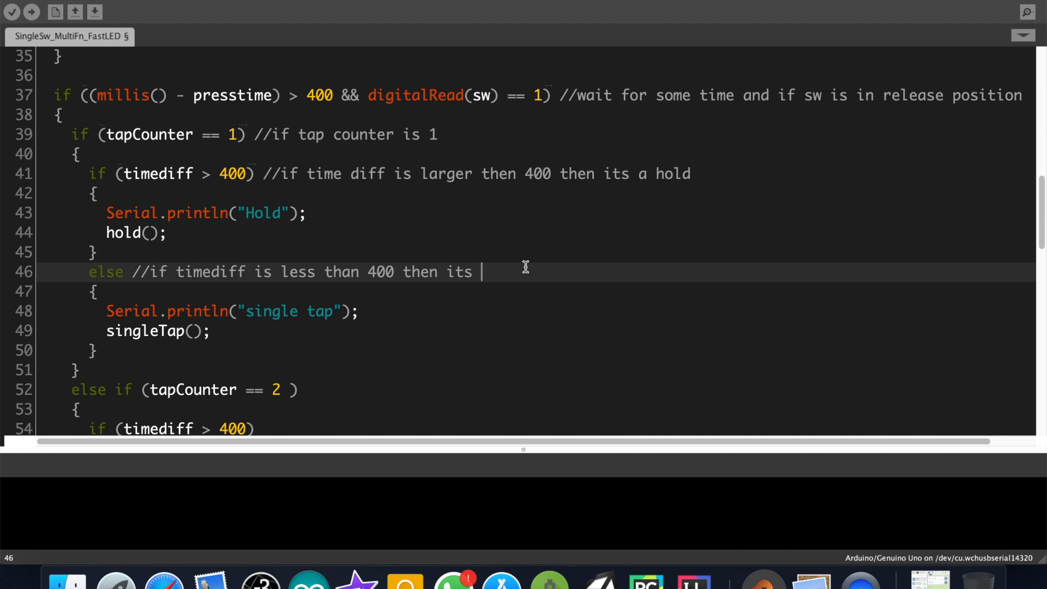
{"action": "type", "text": "a single tap"}
{"action": "left_click", "coordinate": [542, 389]}
{"action": "type", "text": " //if"}
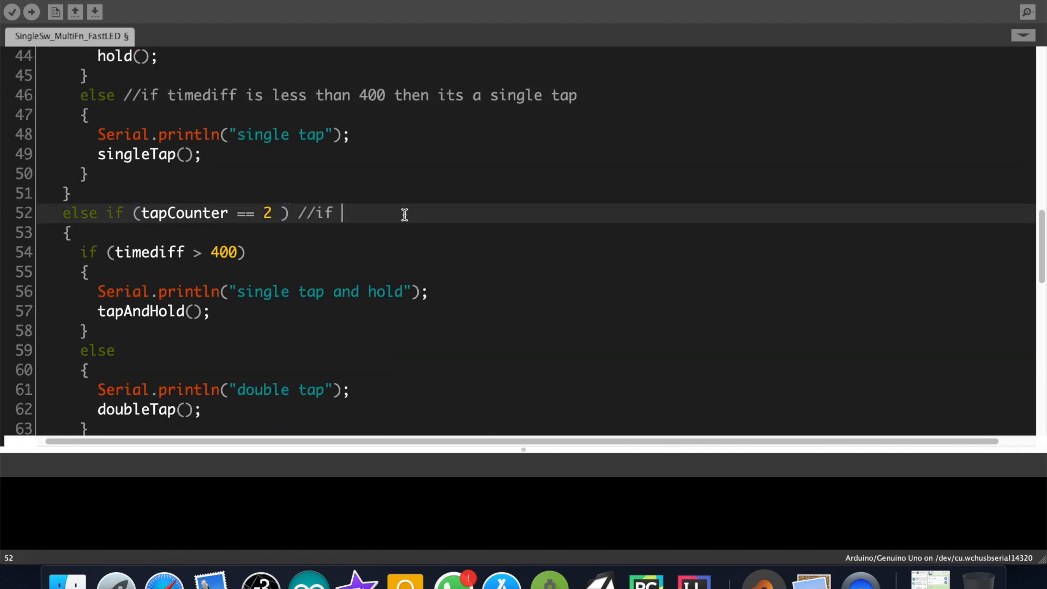
{"action": "type", "text": "tapconter is 2"}
{"action": "left_click", "coordinate": [543, 252]}
{"action": "type", "text": " // if timediff is"}
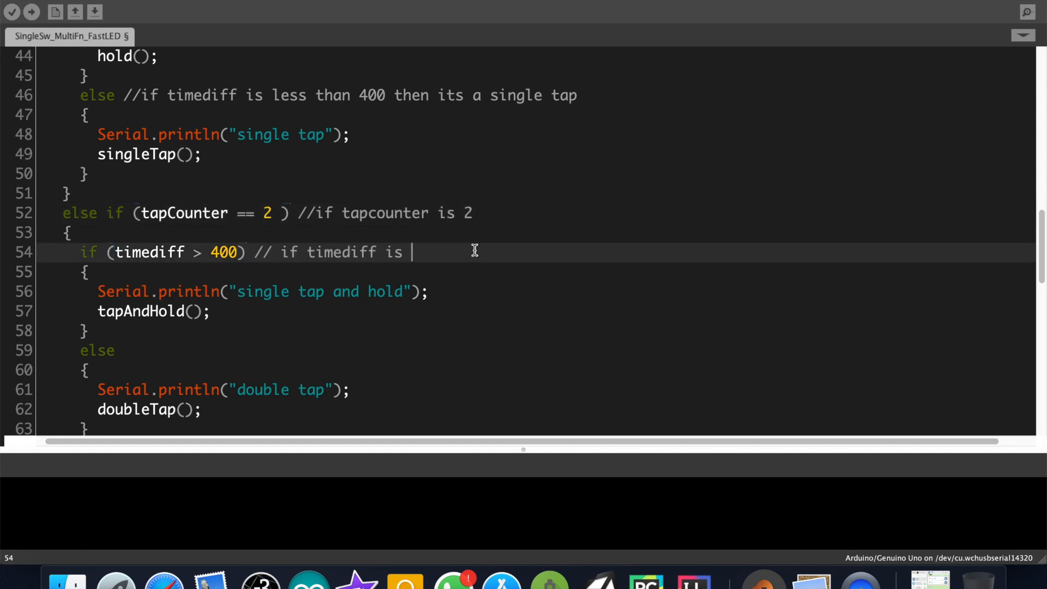
{"action": "type", "text": "greater than  400 then i"}
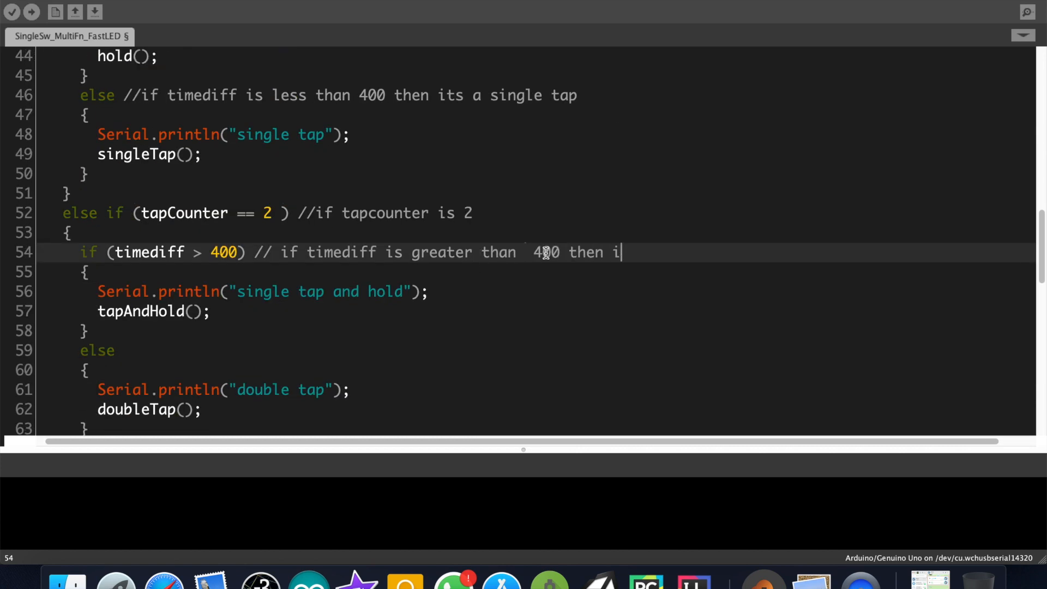
{"action": "type", "text": "ts single tap and hold"}
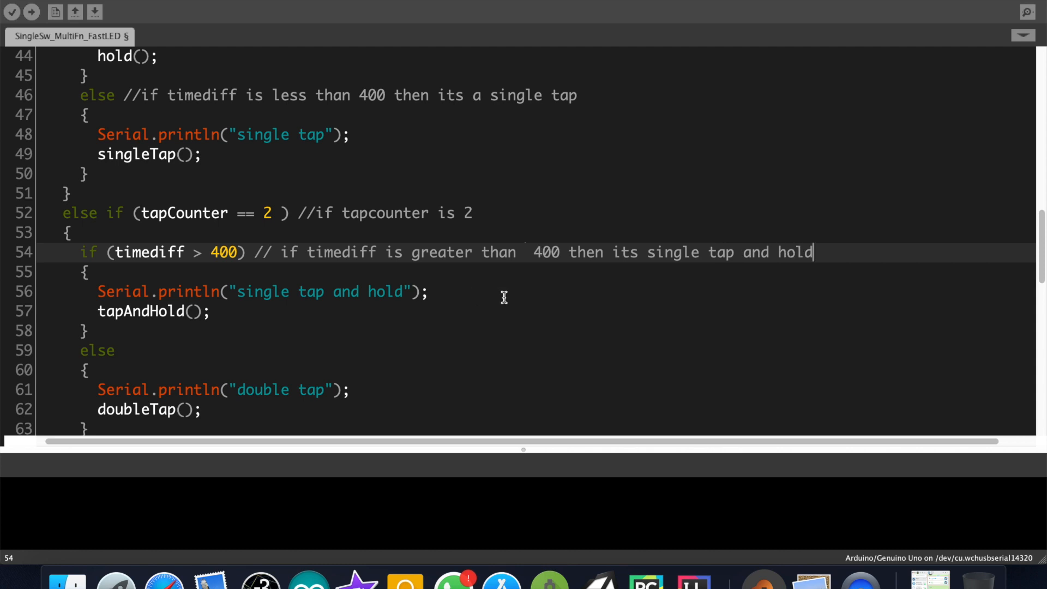
{"action": "type", "text": "// if timedif"}
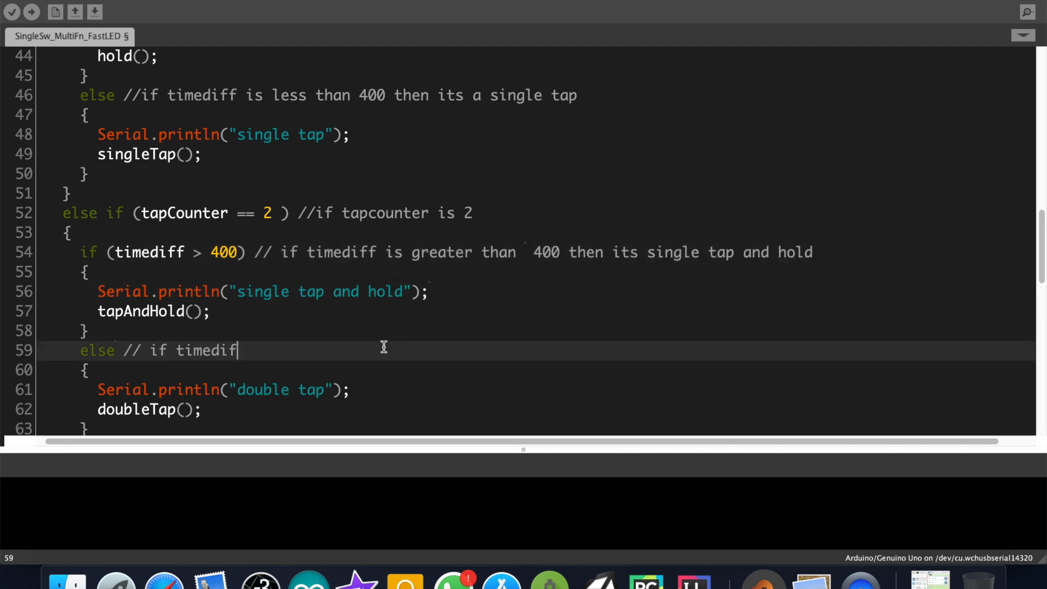
{"action": "type", "text": "is less than 400 then its just double tap"}
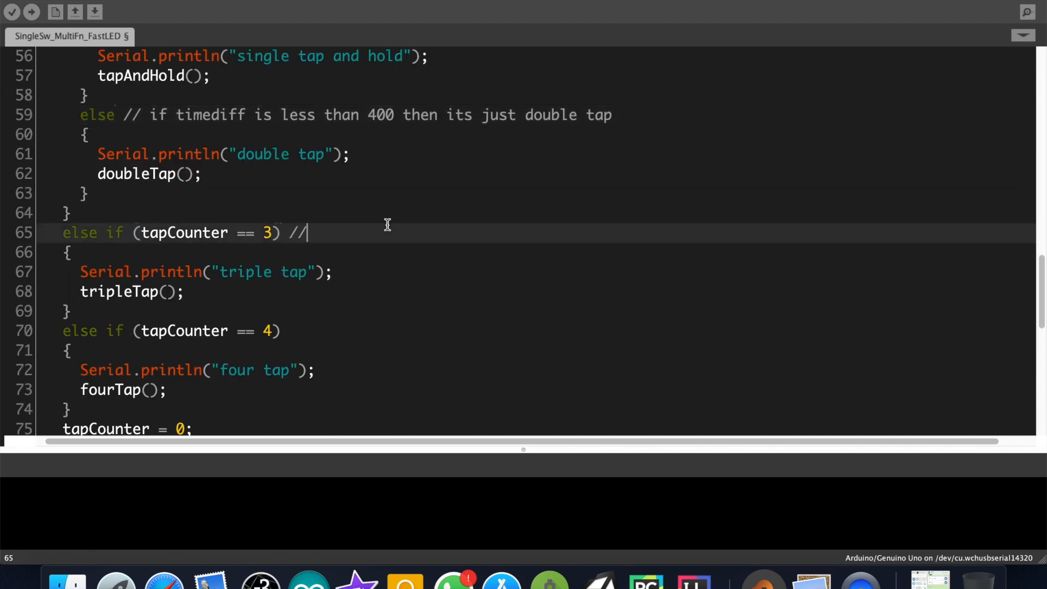
Comment the triple-tap (tapcounter 3) and four-tap (tapcounter 4) branches
{"action": "type", "text": "if tapcounter is 3 //"}
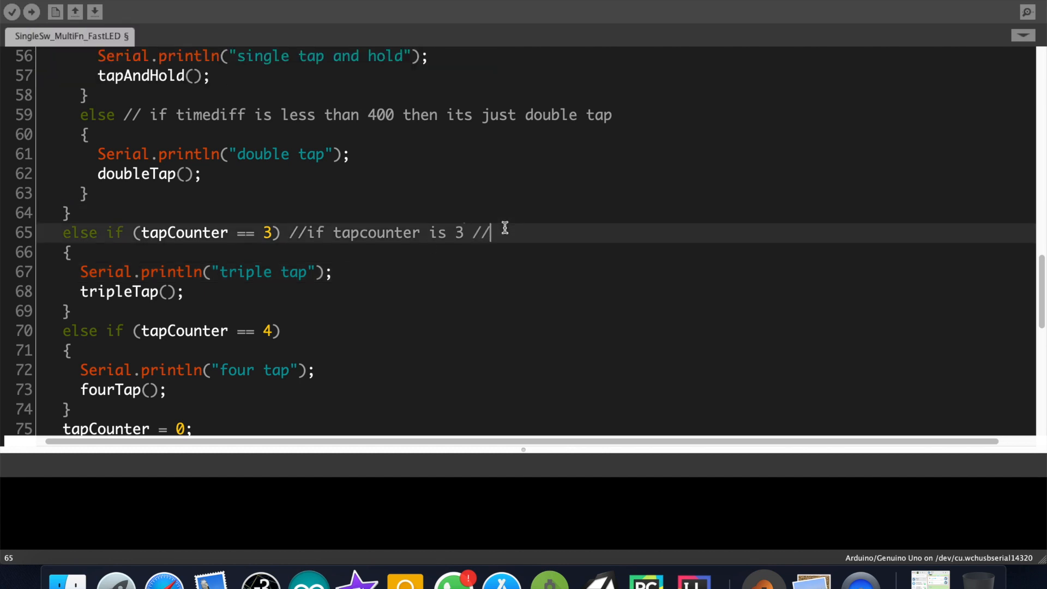
{"action": "type", "text": "then its triple"}
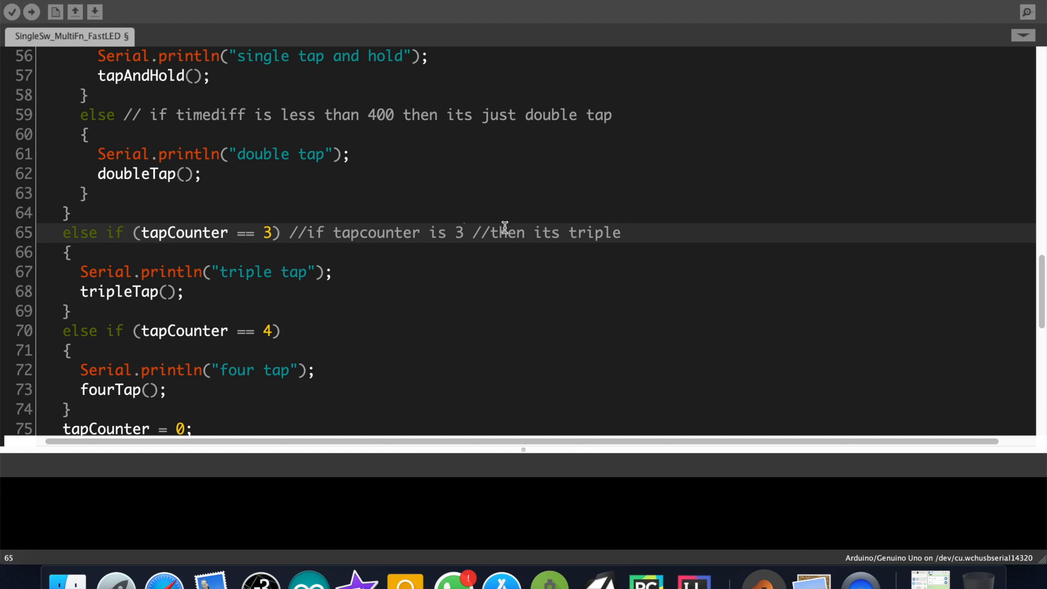
{"action": "scroll", "scroll_direction": "down", "scroll_amount": 3}
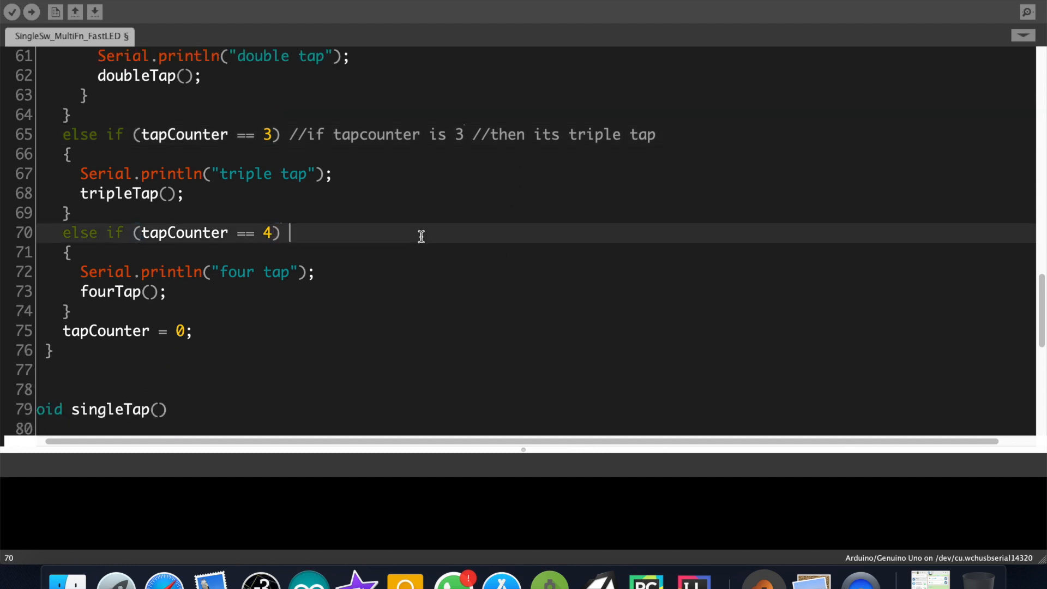
{"action": "type", "text": "//if"}
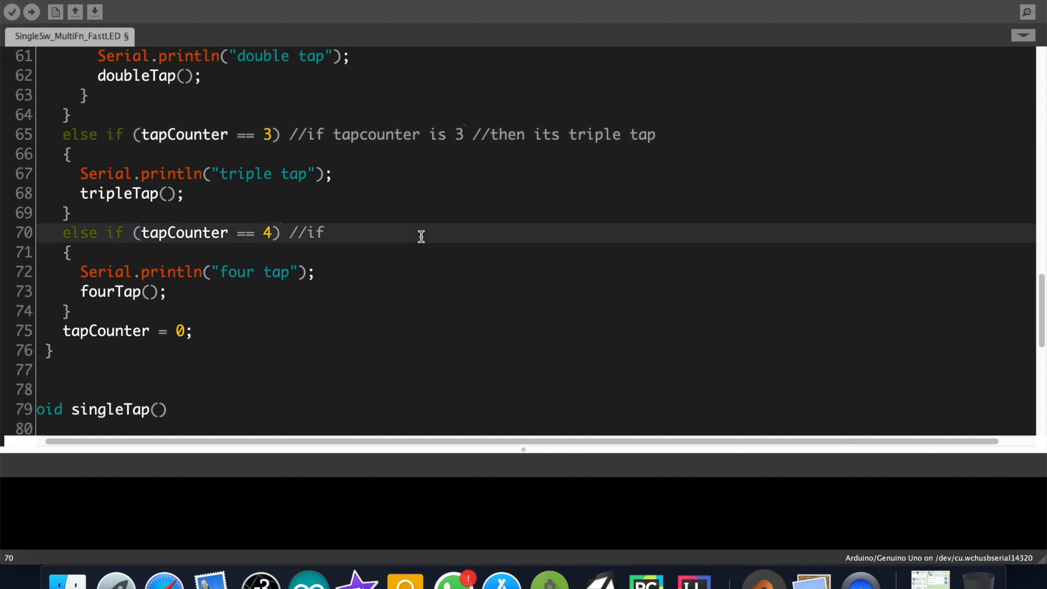
{"action": "type", "text": "tapcounter"}
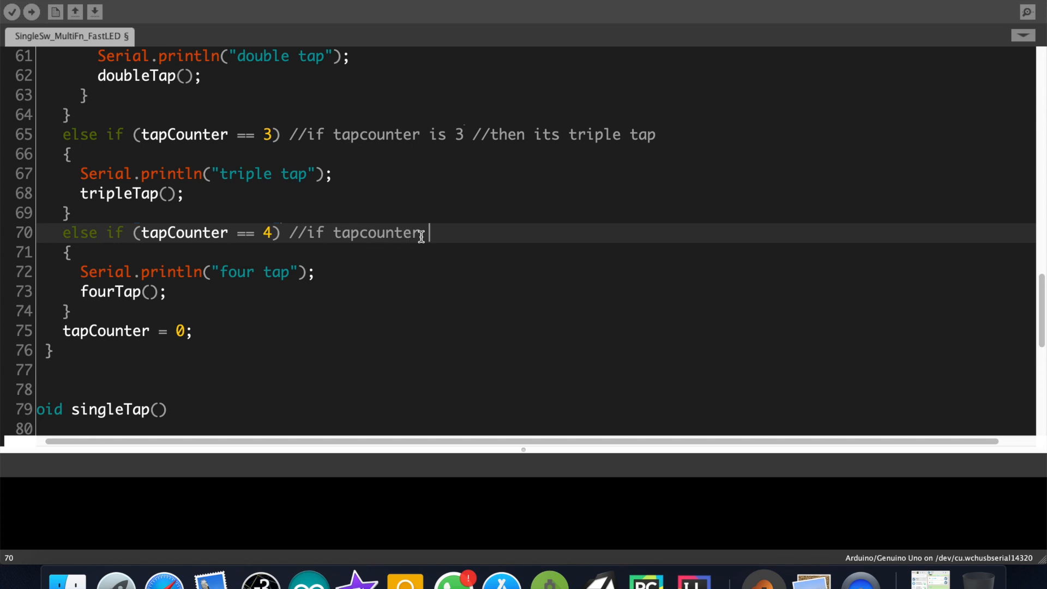
{"action": "type", "text": "is 4"}
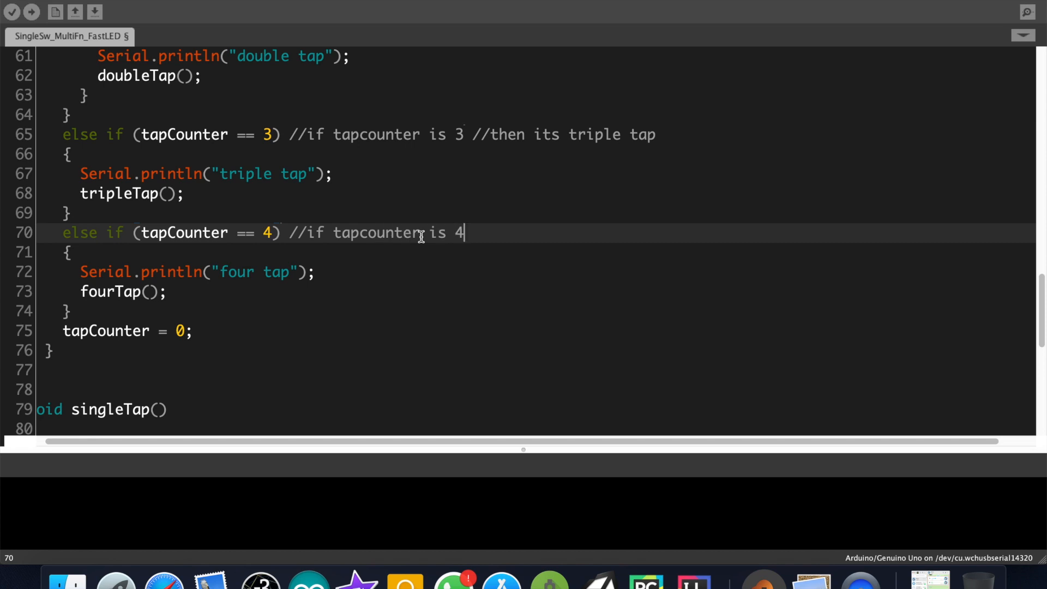
{"action": "type", "text": "then"}
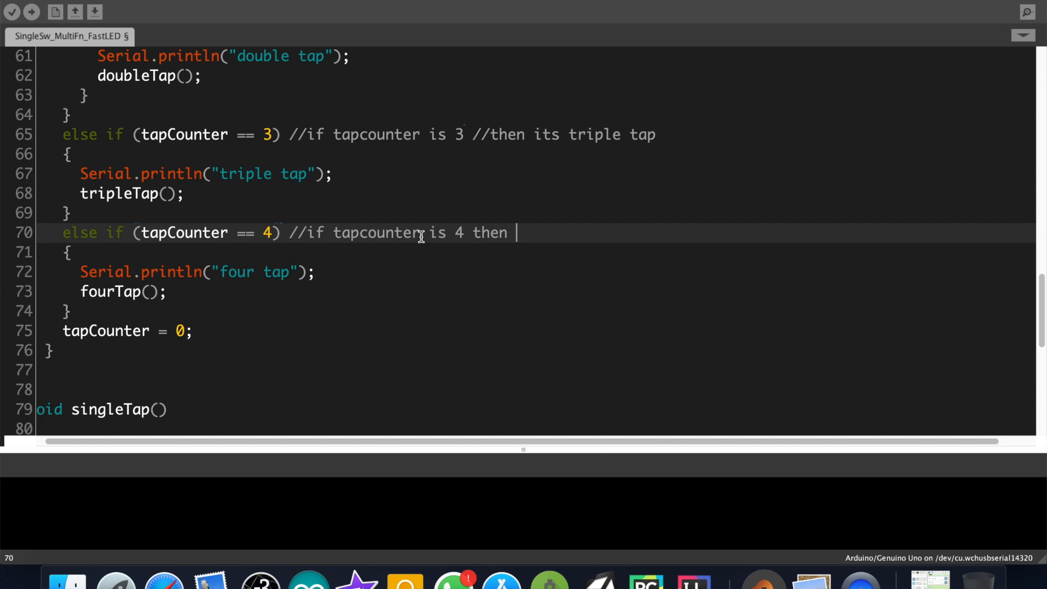
{"action": "type", "text": "its 5"}
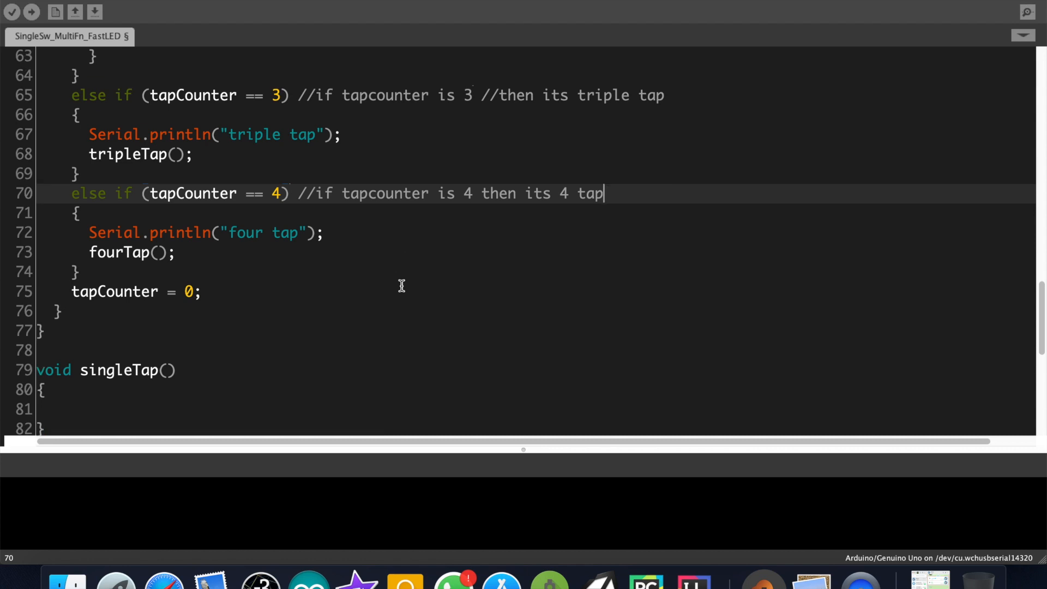
{"action": "scroll", "scroll_direction": "up", "scroll_amount": 3}
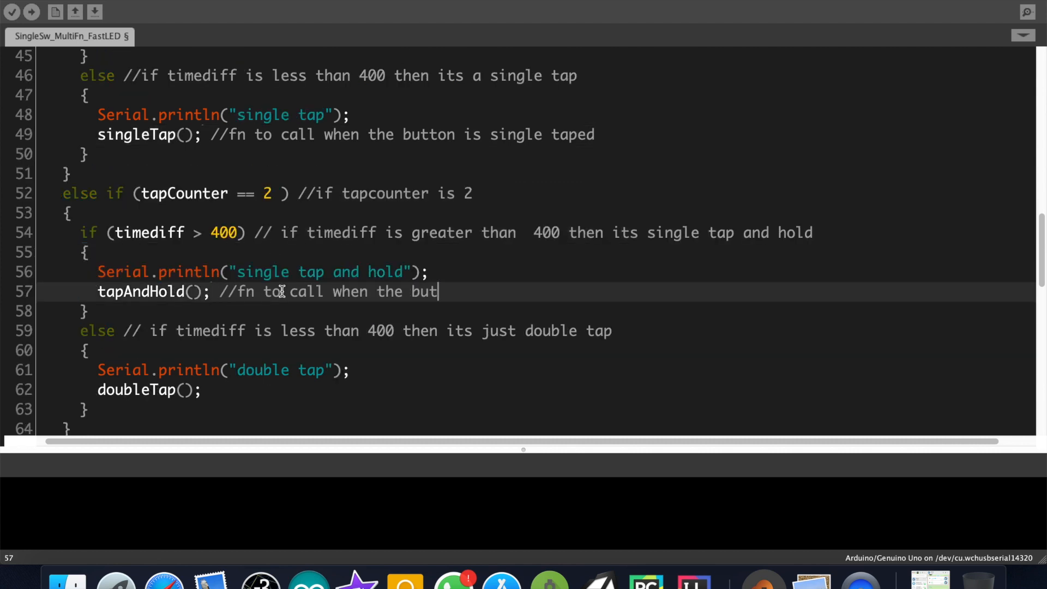
Review the commented tap function calls and upload the sketch to the Nano
{"action": "scroll", "scroll_direction": "down", "scroll_amount": 3}
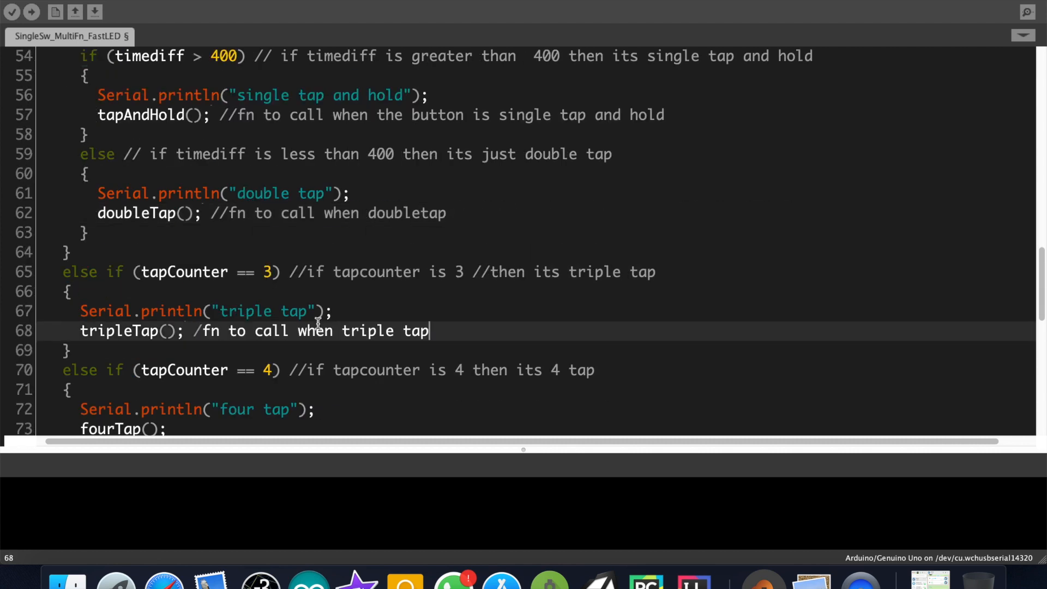
{"action": "scroll", "scroll_direction": "down", "scroll_amount": 3}
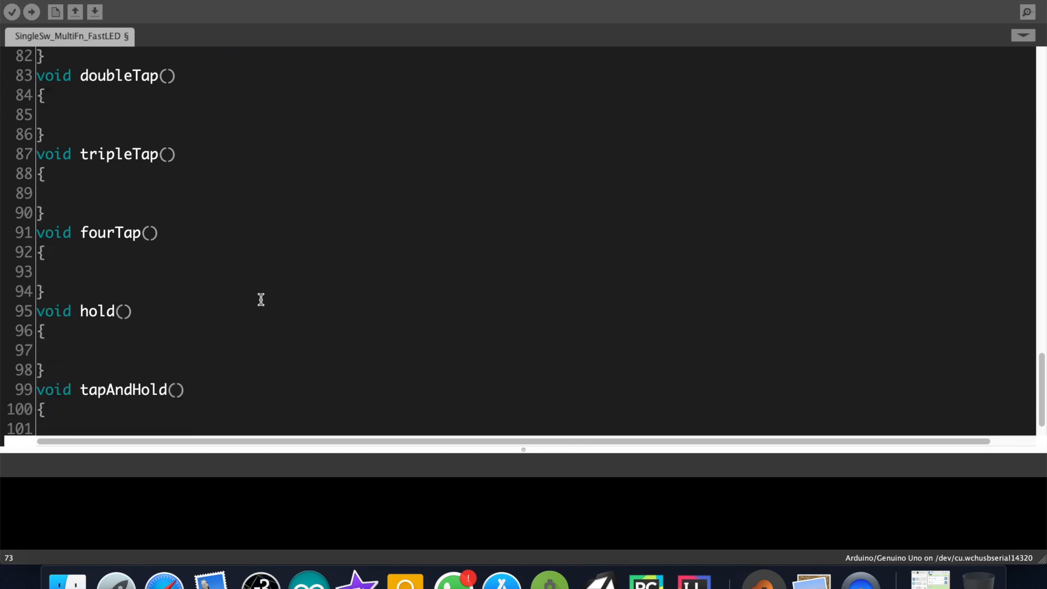
{"action": "scroll", "scroll_direction": "up", "scroll_amount": 3}
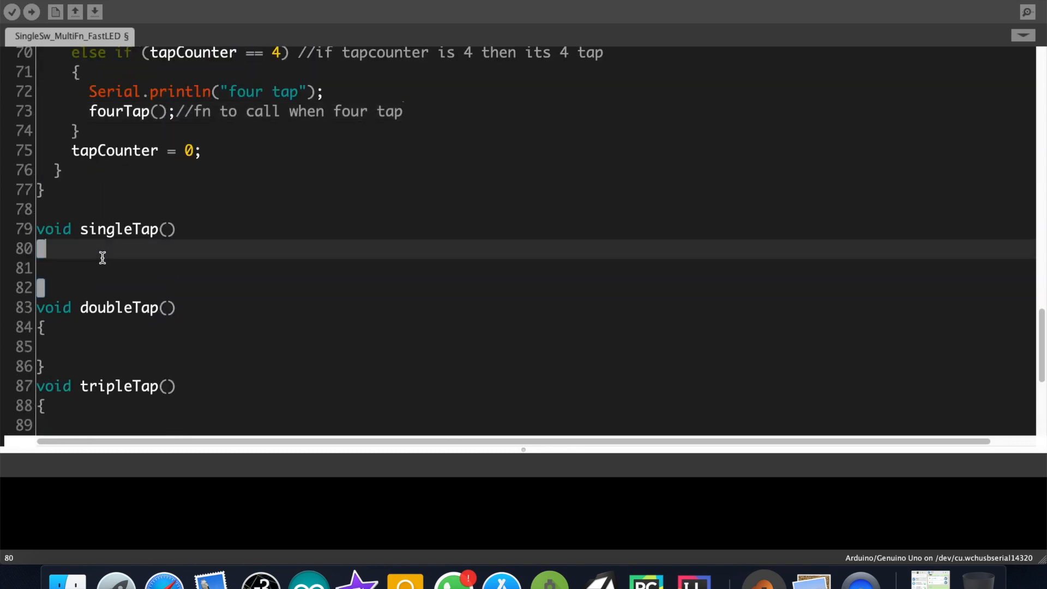
{"action": "left_click", "coordinate": [30, 12]}
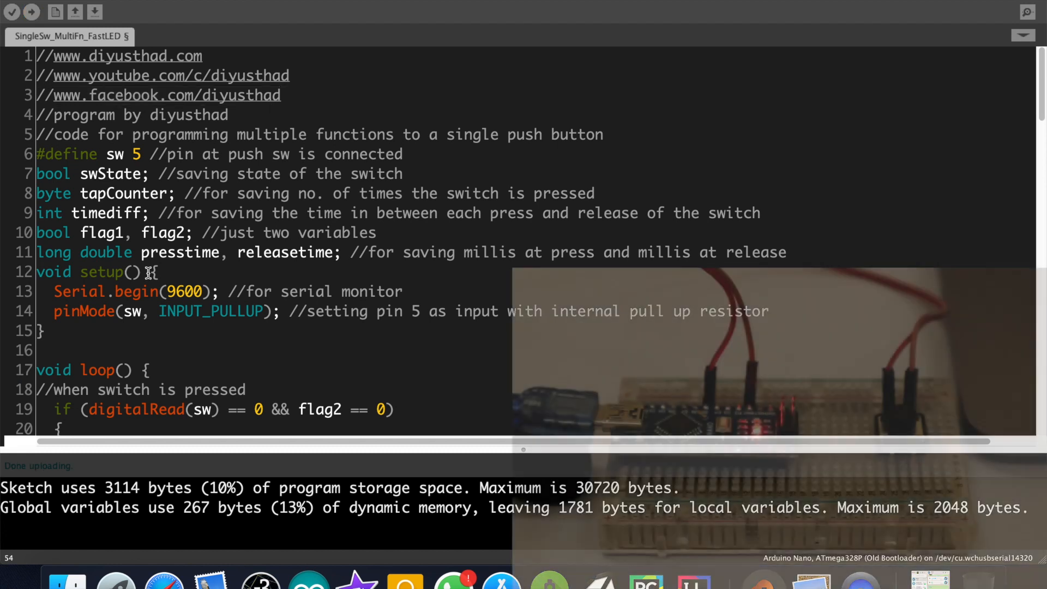
{"action": "mouse_move", "coordinate": [1023, 12]}
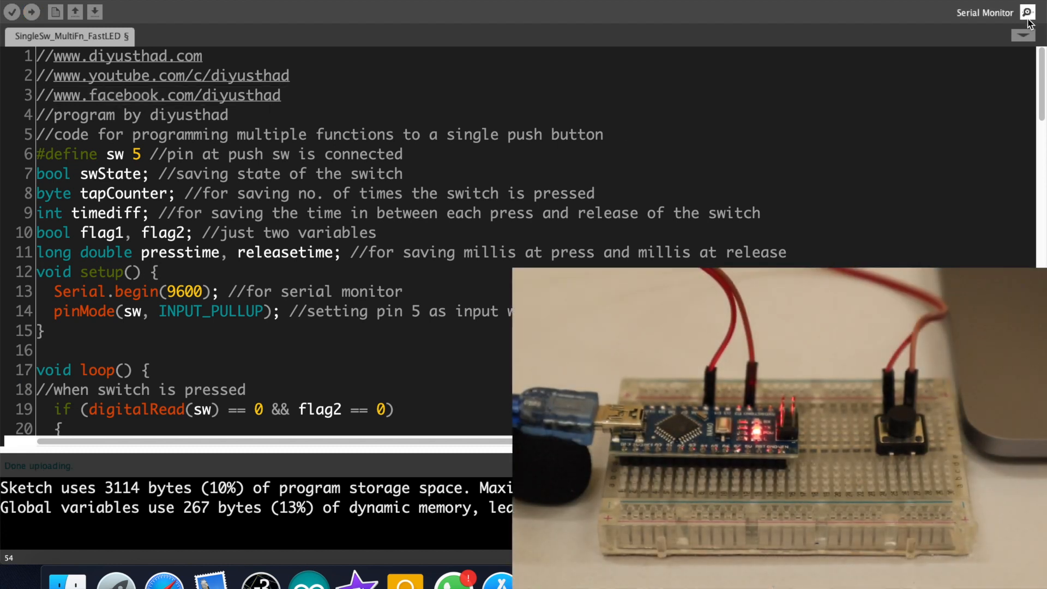
Open the Serial Monitor to watch tap messages as the button is pressed
{"action": "left_click", "coordinate": [1024, 12]}
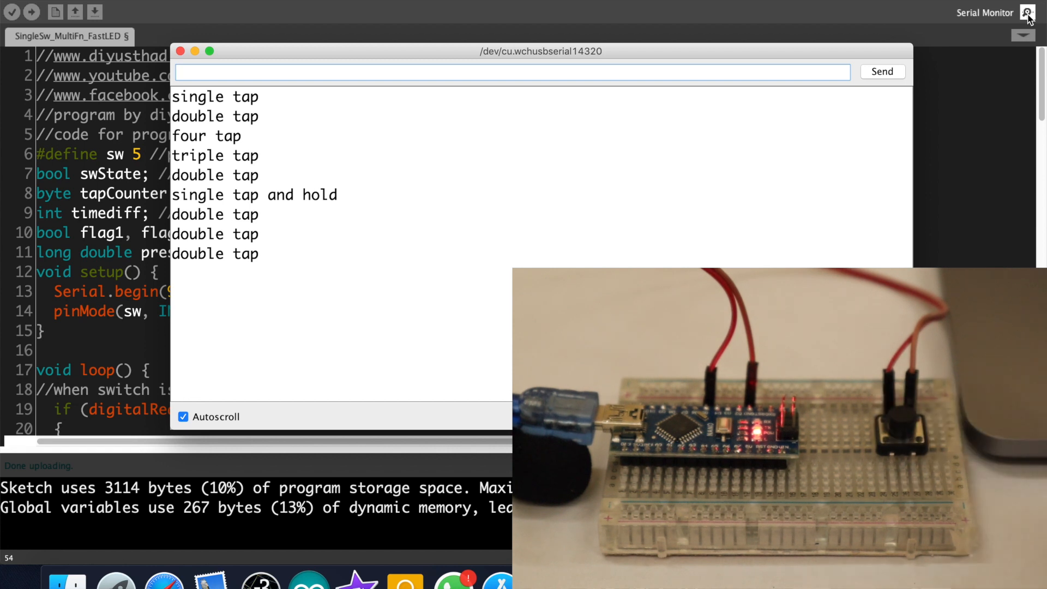
Close the Serial Monitor window
{"action": "left_click", "coordinate": [180, 51]}
{"action": "type", "text": "#define"}
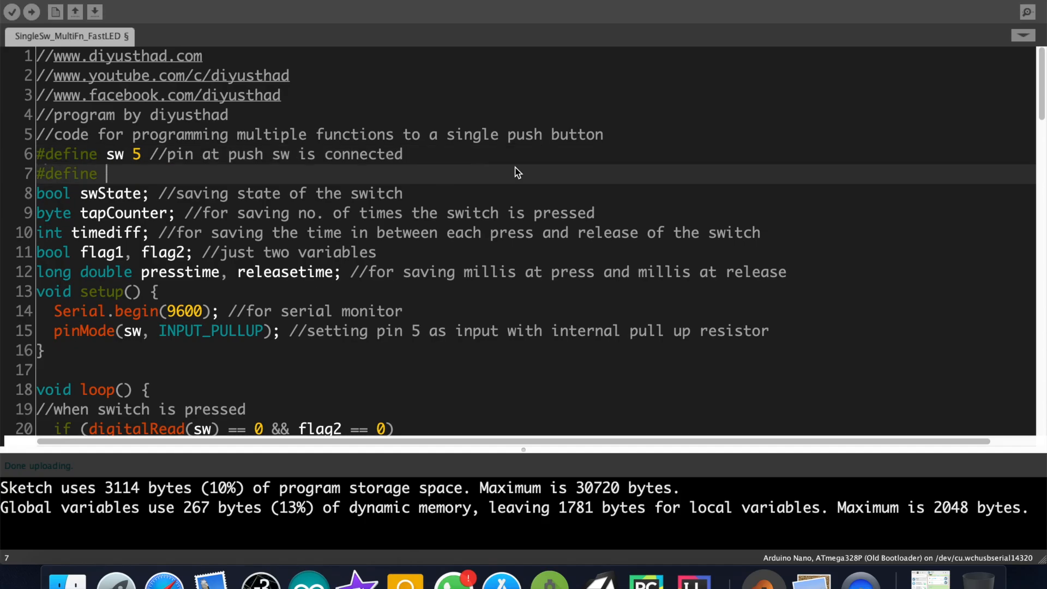
Define the red LED on pin 12 and set the LED pins as OUTPUT
{"action": "type", "text": "red 12"}
{"action": "type", "text": "pinMode(green,"}
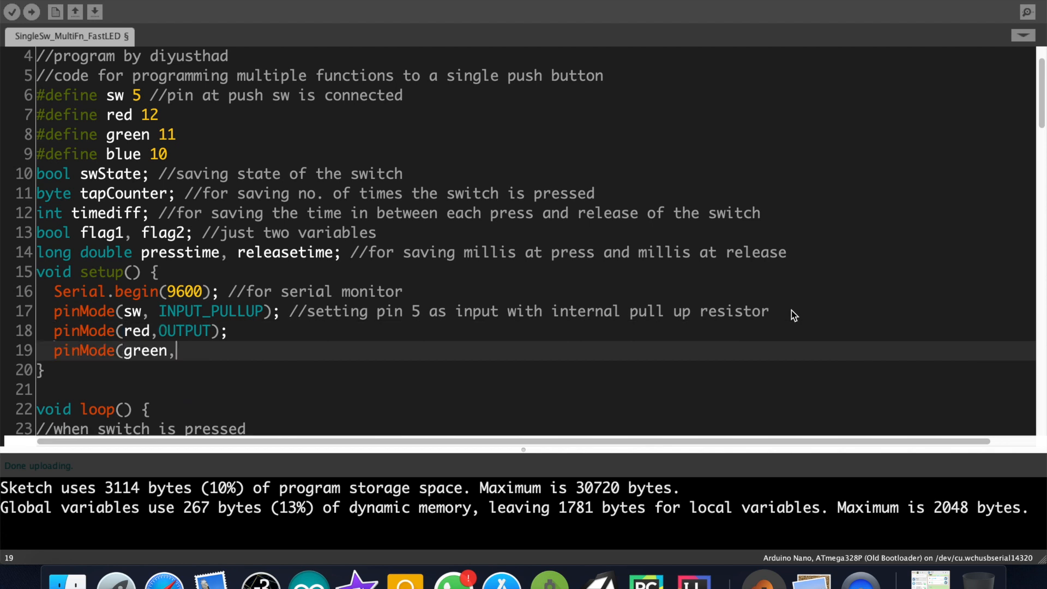
{"action": "type", "text": "OUTPUT);"}
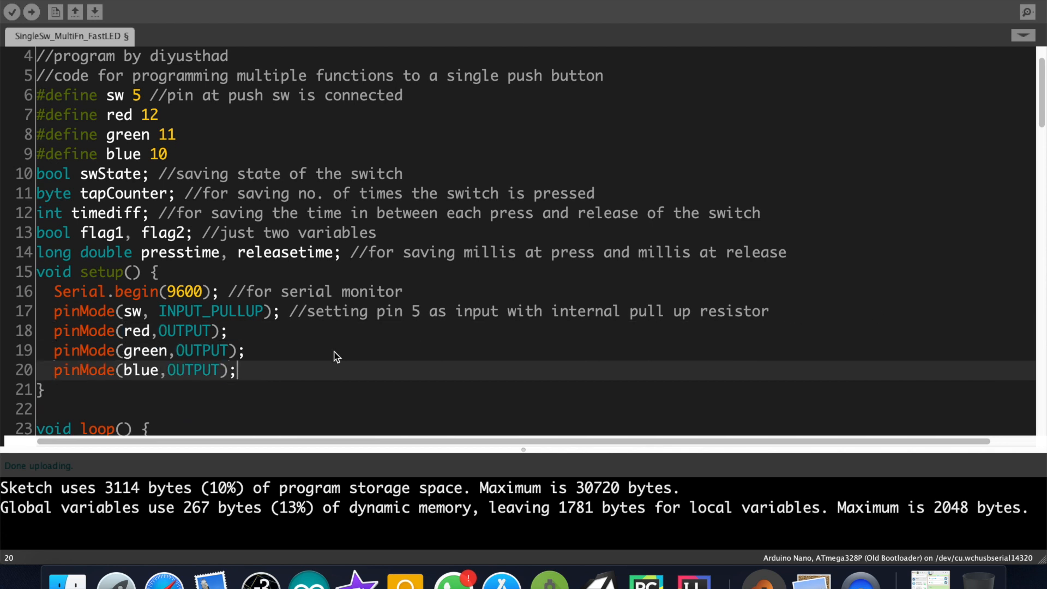
{"action": "scroll", "scroll_direction": "down", "scroll_amount": 3}
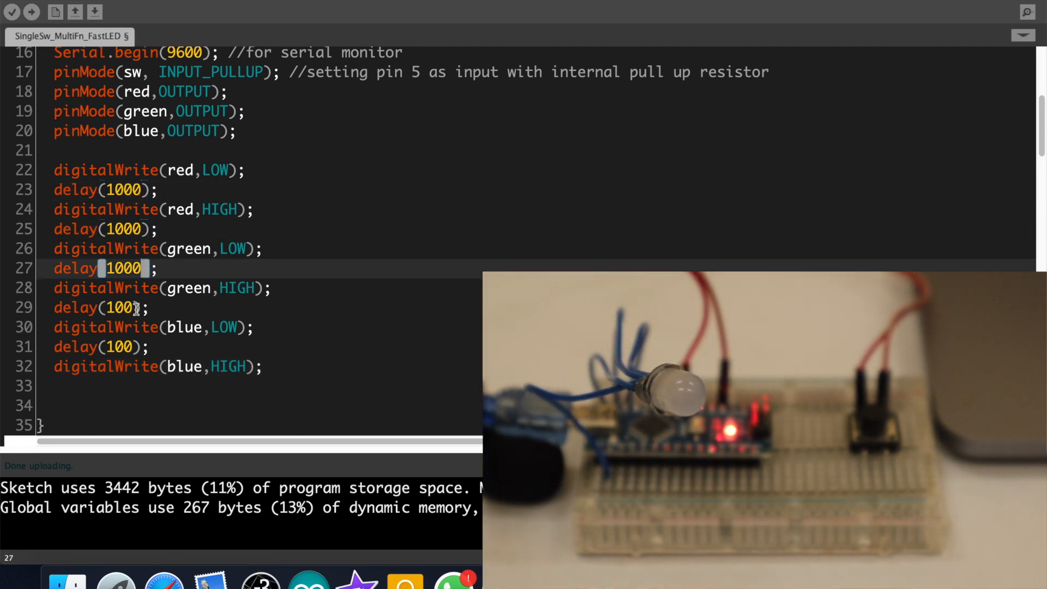
Raise the 100 ms delays in the colour test to 1000 ms
{"action": "left_click", "coordinate": [31, 12]}
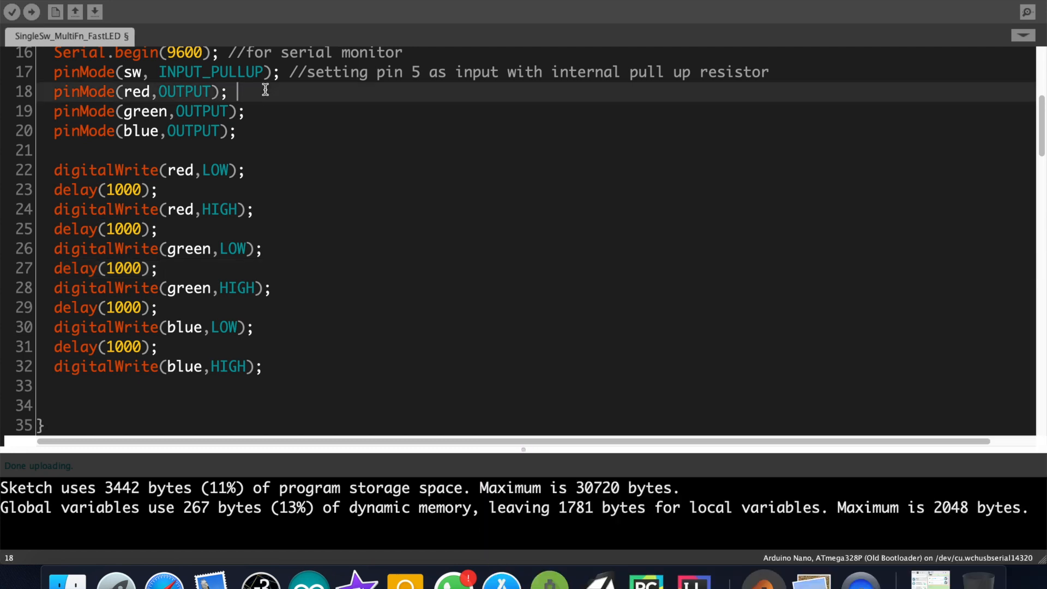
Add digitalWrite(pin, HIGH) after the red, green and blue pinMode lines, fixing the blue pin name
{"action": "type", "text": "digit"}
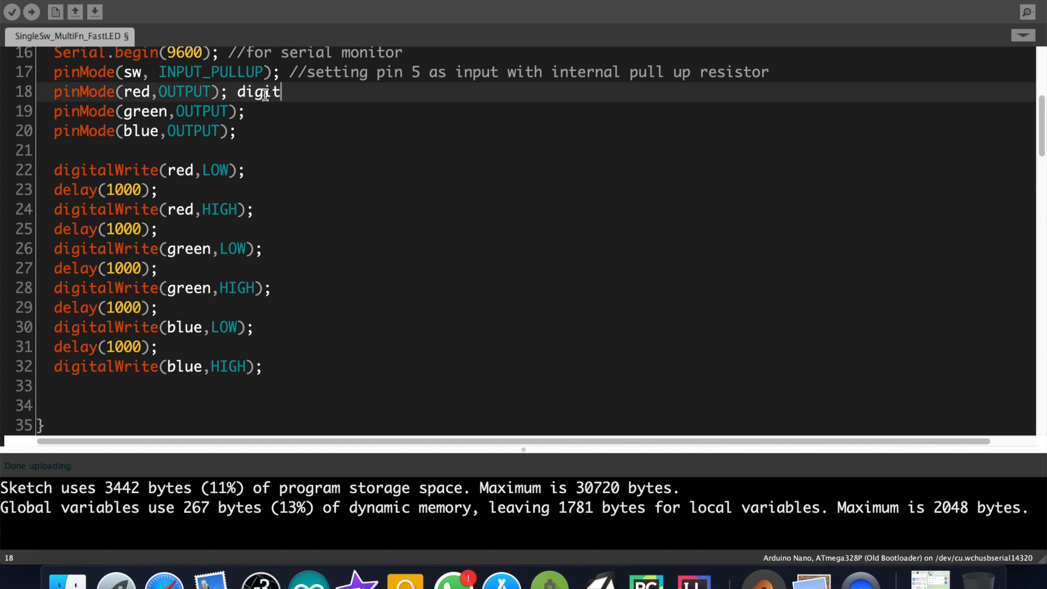
{"action": "type", "text": "alWrite("}
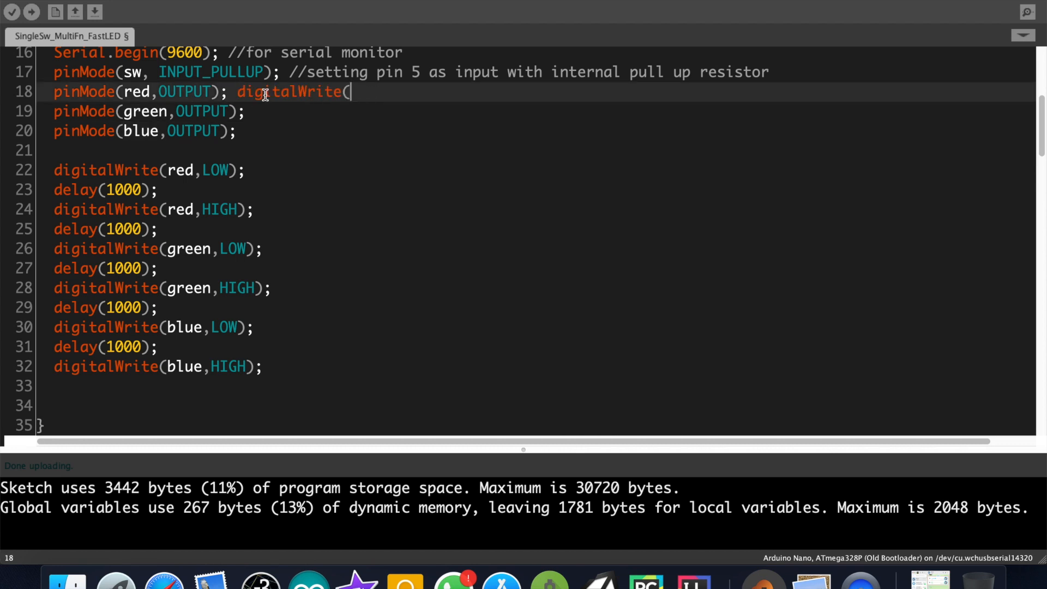
{"action": "type", "text": "red,HIGH);"}
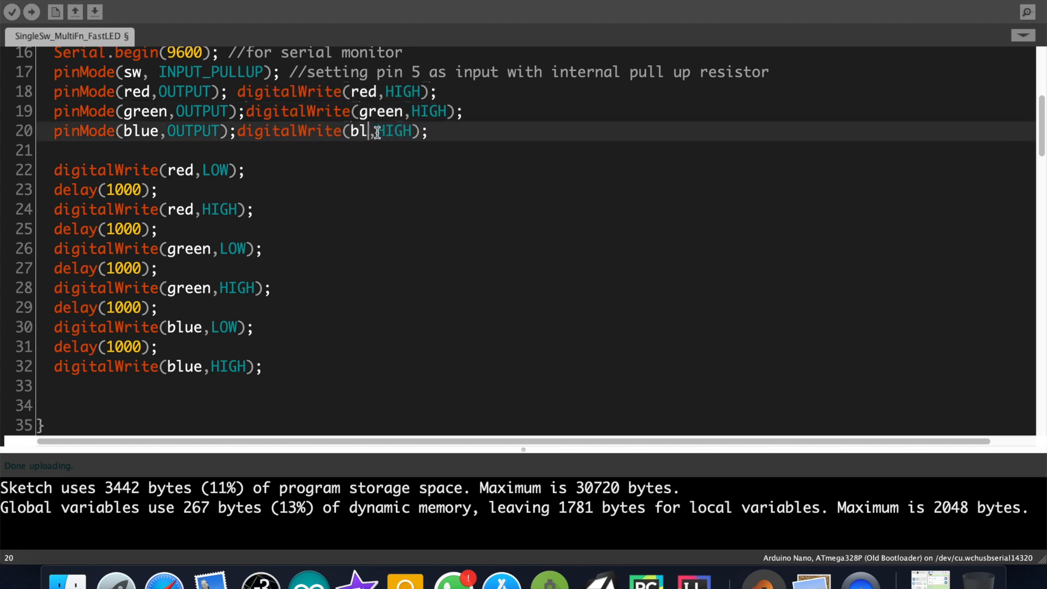
{"action": "left_click", "coordinate": [31, 12]}
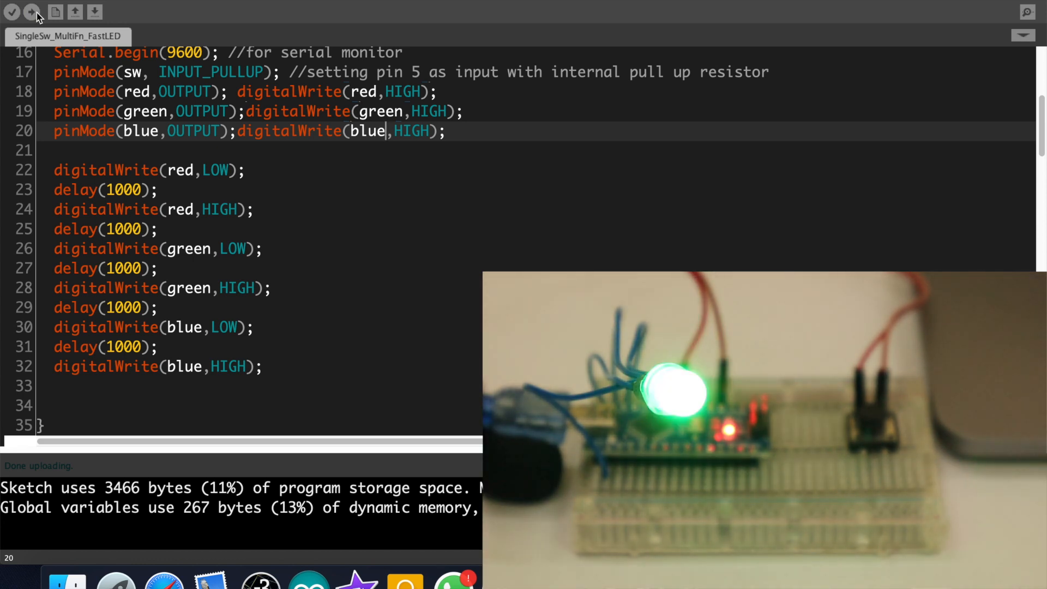
{"action": "scroll", "scroll_direction": "down", "scroll_amount": 3}
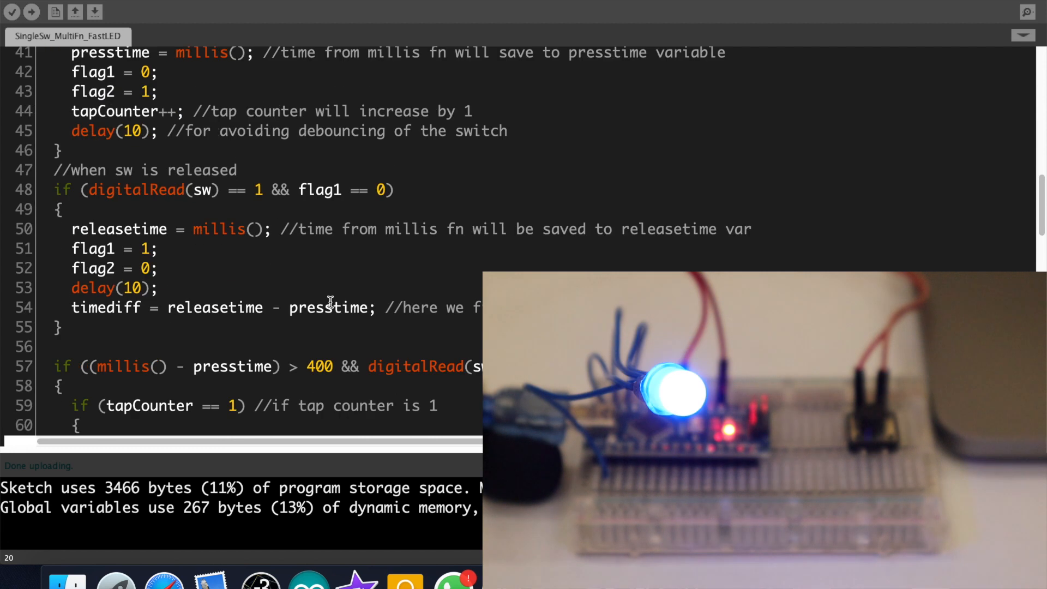
Write digitalWrite(red, LOW) in the tap handlers and add the nolight() all-off function
{"action": "scroll", "scroll_direction": "down", "scroll_amount": 3}
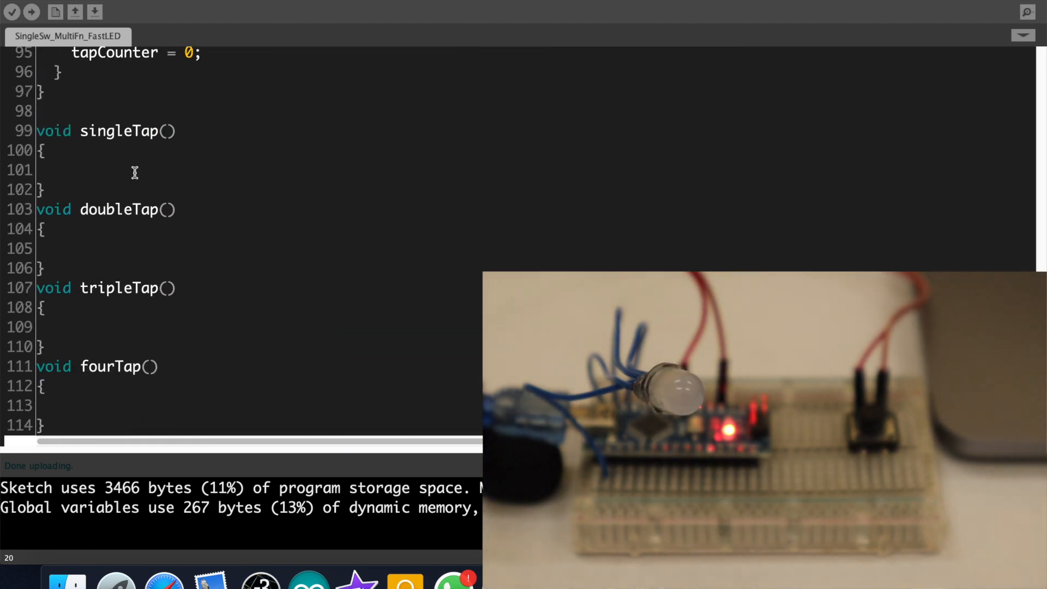
{"action": "type", "text": "digitalWrite(r"}
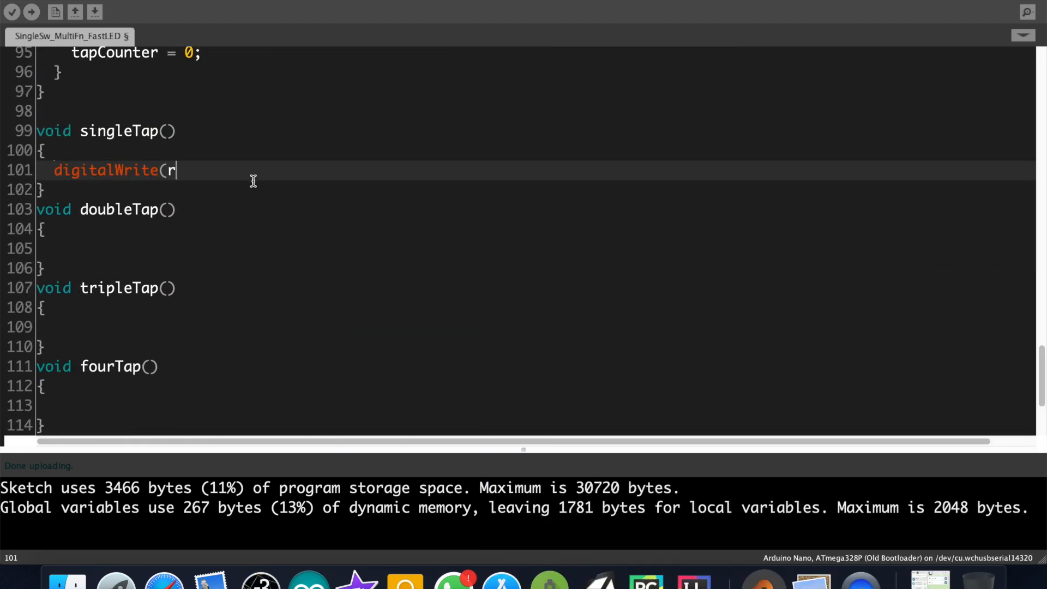
{"action": "type", "text": "ed,LOW);"}
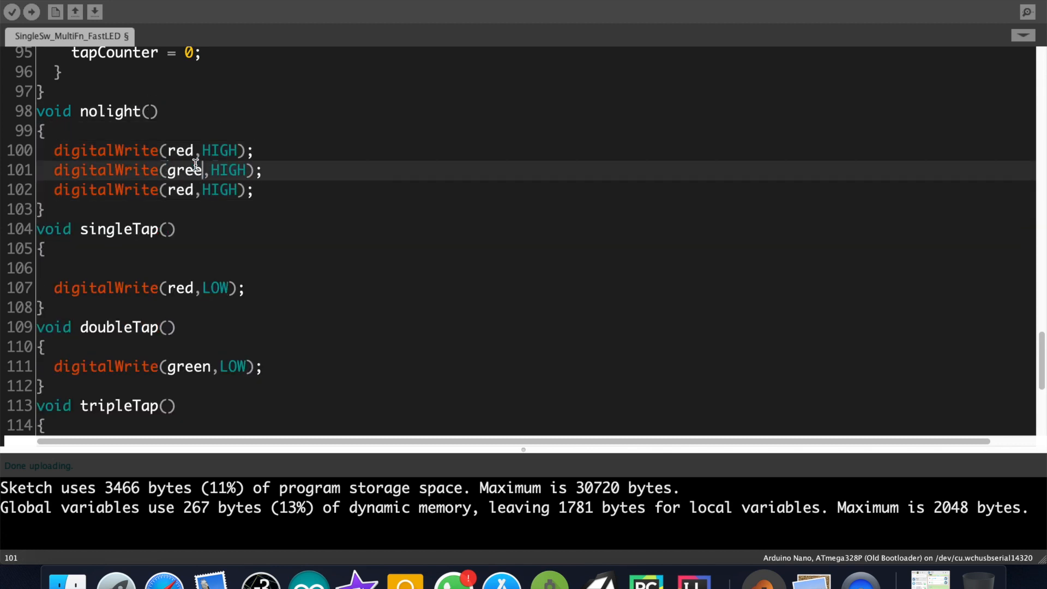
{"action": "type", "text": "nolight();"}
{"action": "left_click", "coordinate": [182, 190]}
{"action": "type", "text": "blu"}
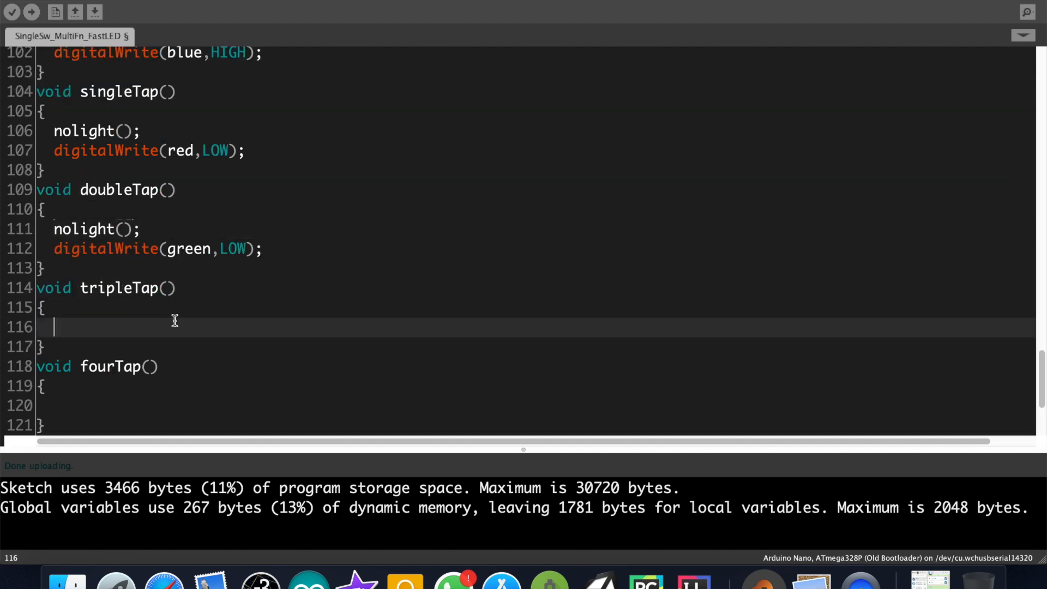
Light tripleTap blue, fourTap red+blue, hold red+green, tapAndHold green+blue, then upload to the Nano
{"action": "type", "text": "nolight();"}
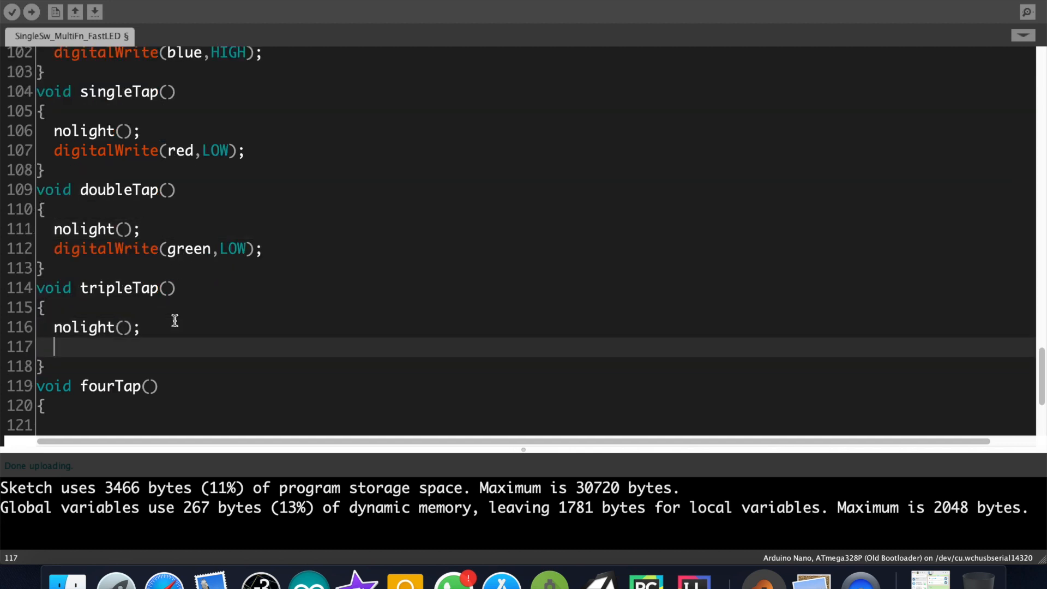
{"action": "type", "text": "digitalWrite(red,LOW"}
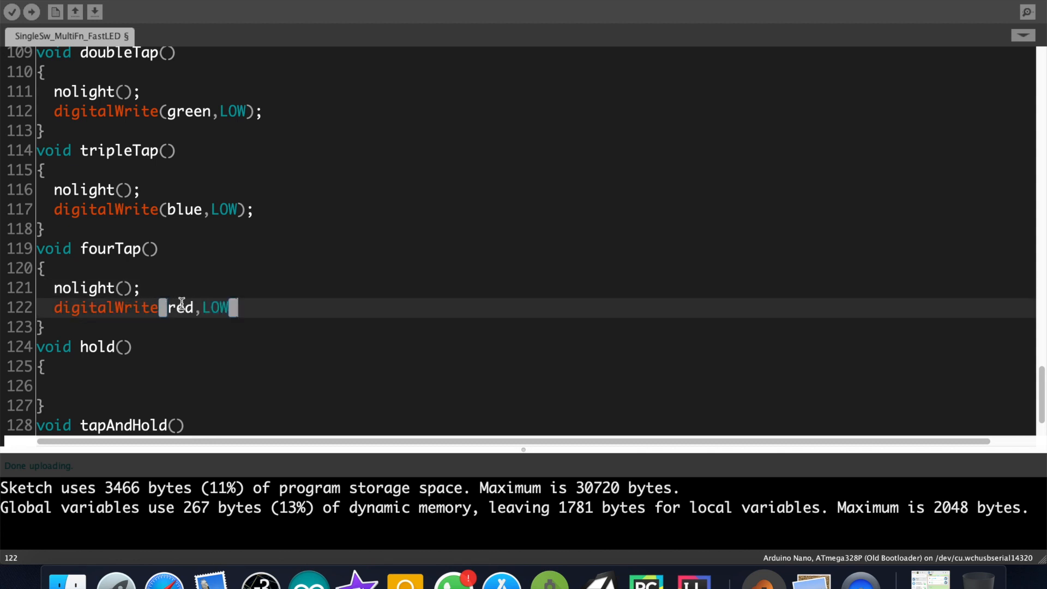
{"action": "type", "text": "digitalWrite("}
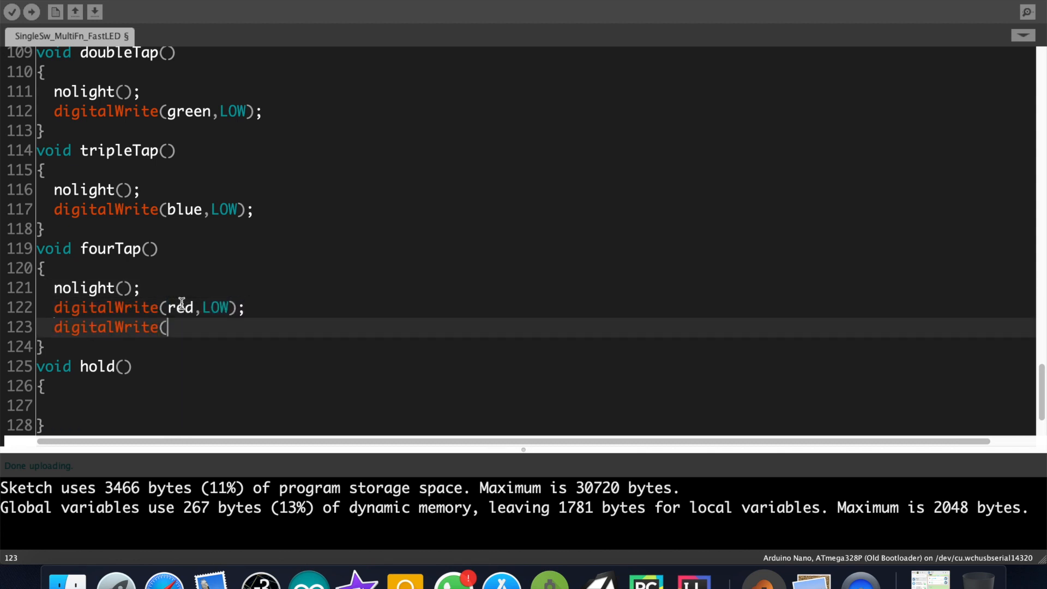
{"action": "type", "text": "blue,LOW);"}
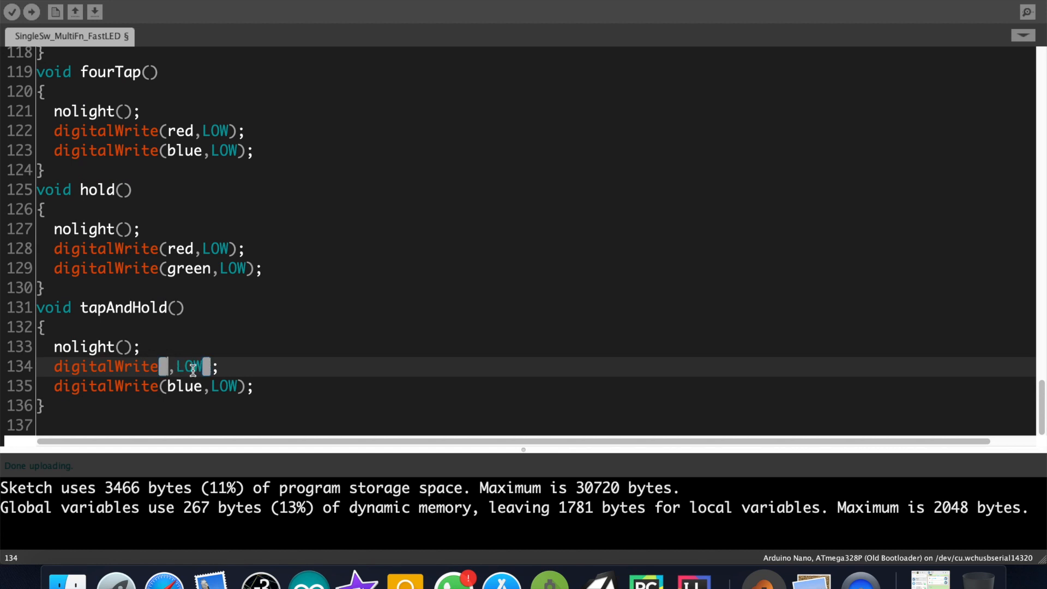
{"action": "left_click", "coordinate": [32, 12]}
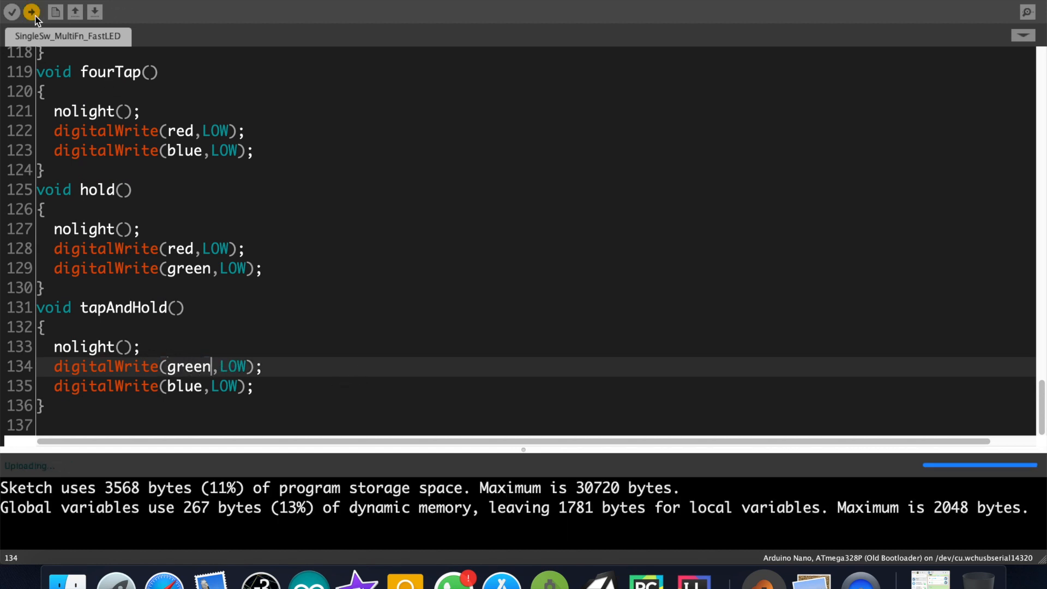